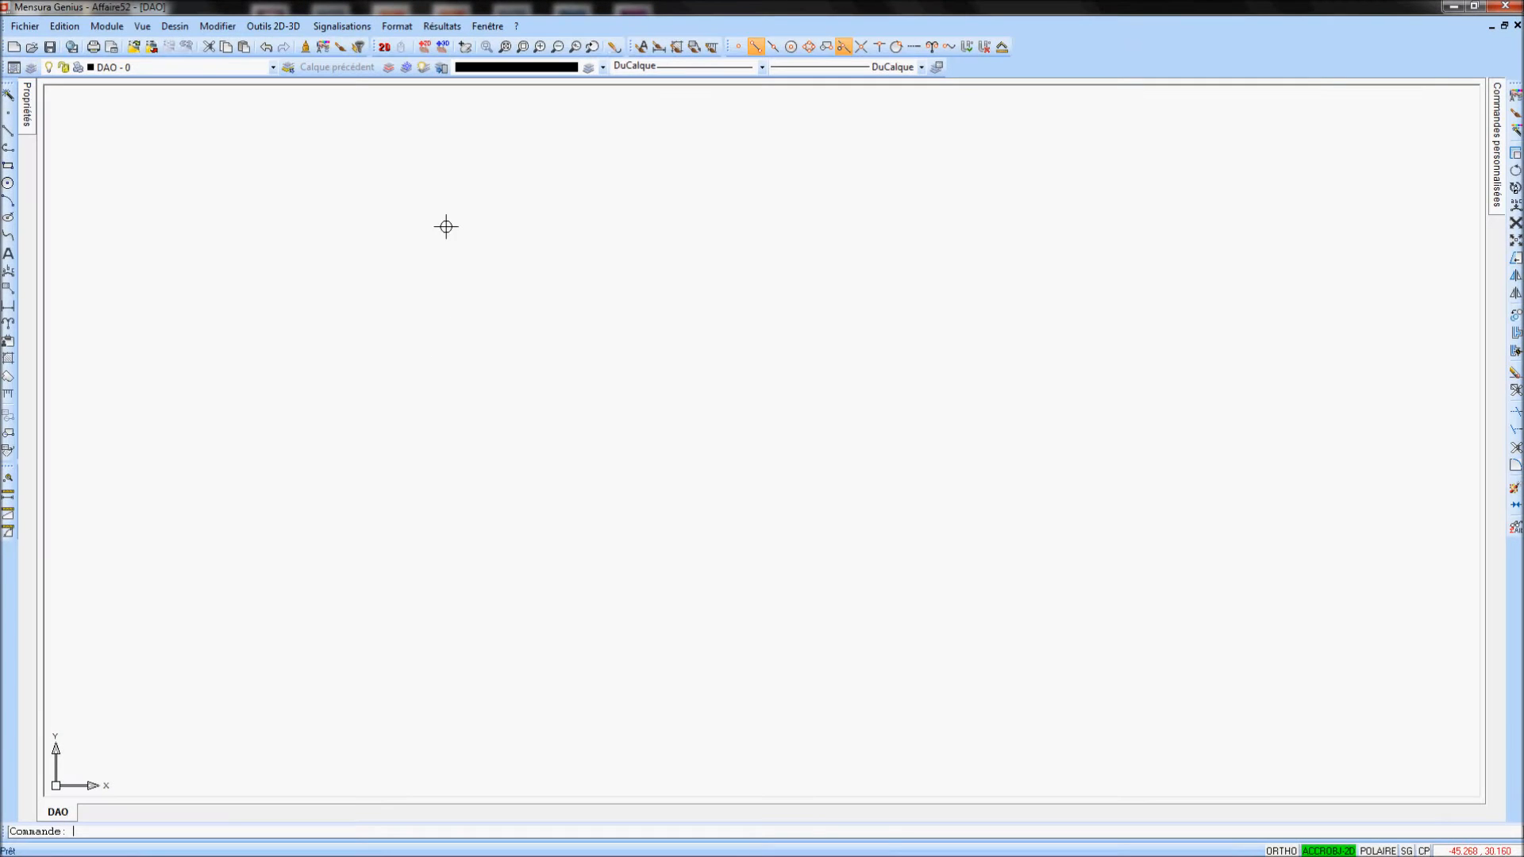
Attach LEVE 17-10-2012-Measure.dxf from SITECH TEST LEVE, naming its layer and block groups DXF
{"action": "right_click", "coordinate": [446, 226]}
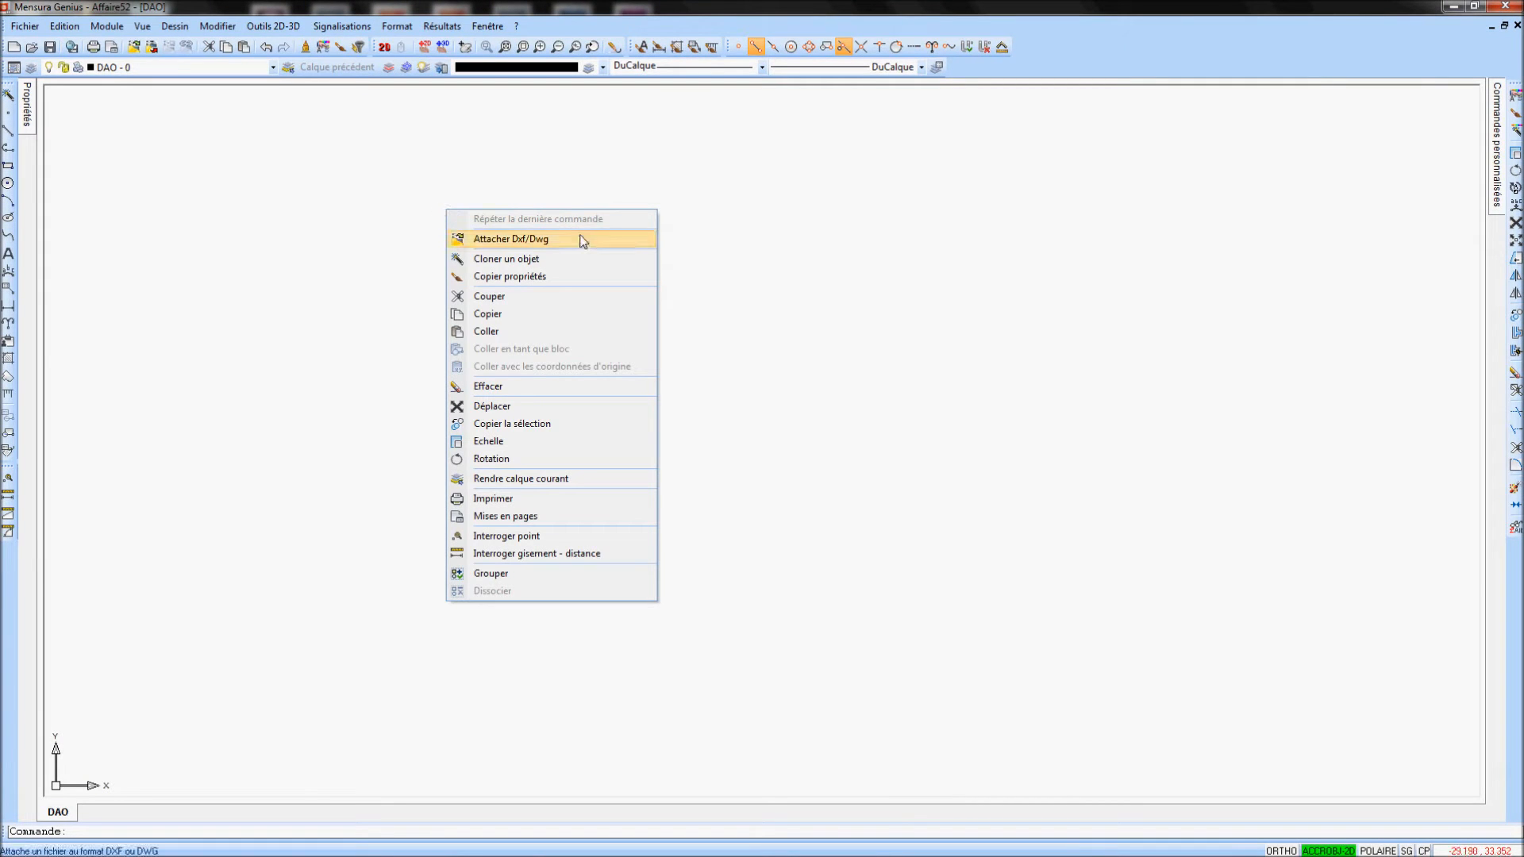
{"action": "left_click", "coordinate": [511, 238]}
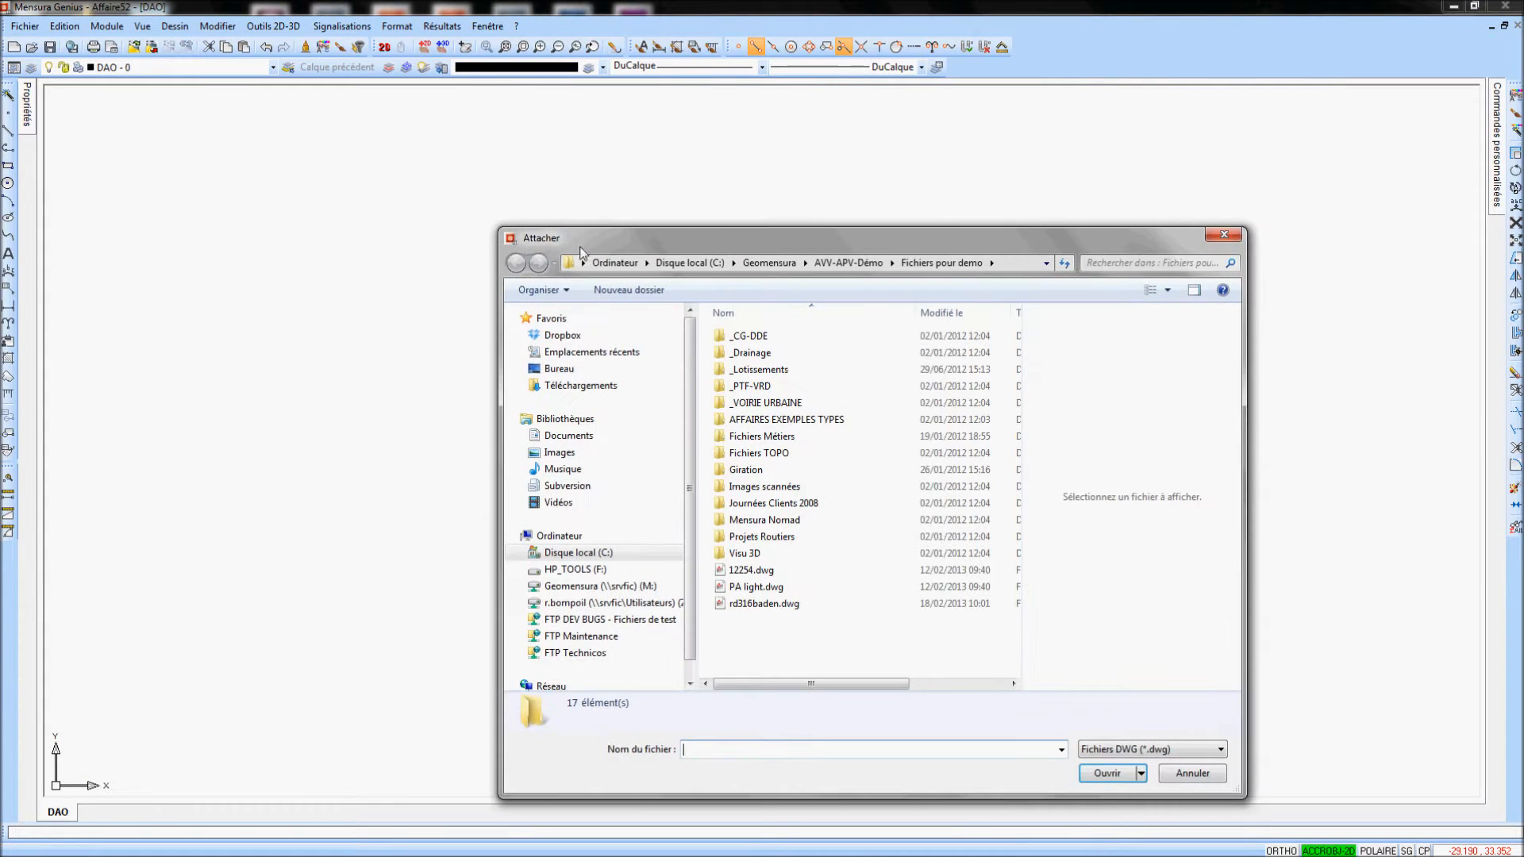
{"action": "left_click", "coordinate": [1217, 750]}
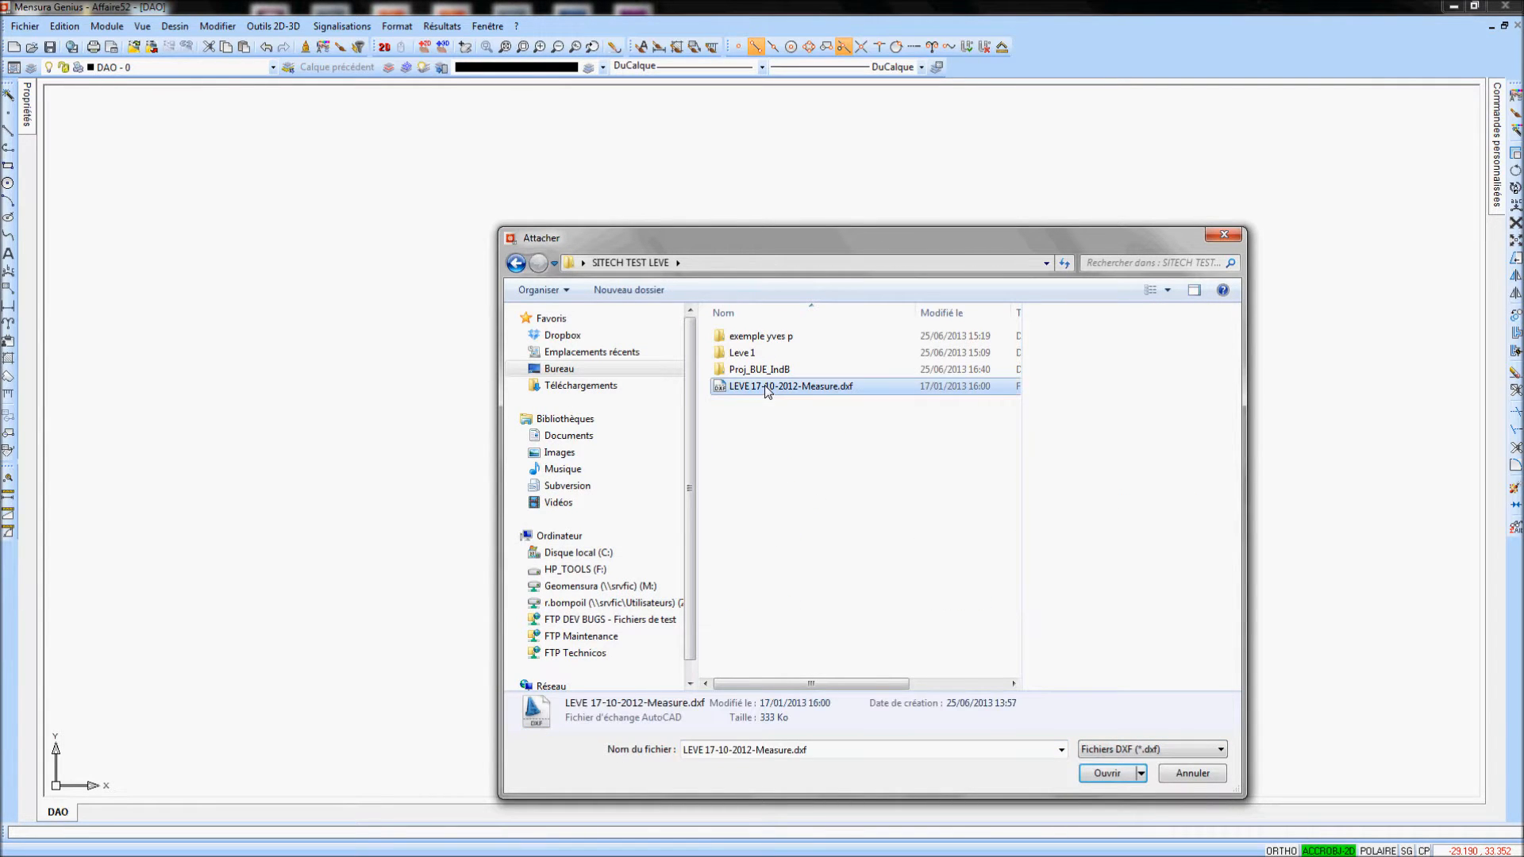
{"action": "left_click", "coordinate": [1106, 772]}
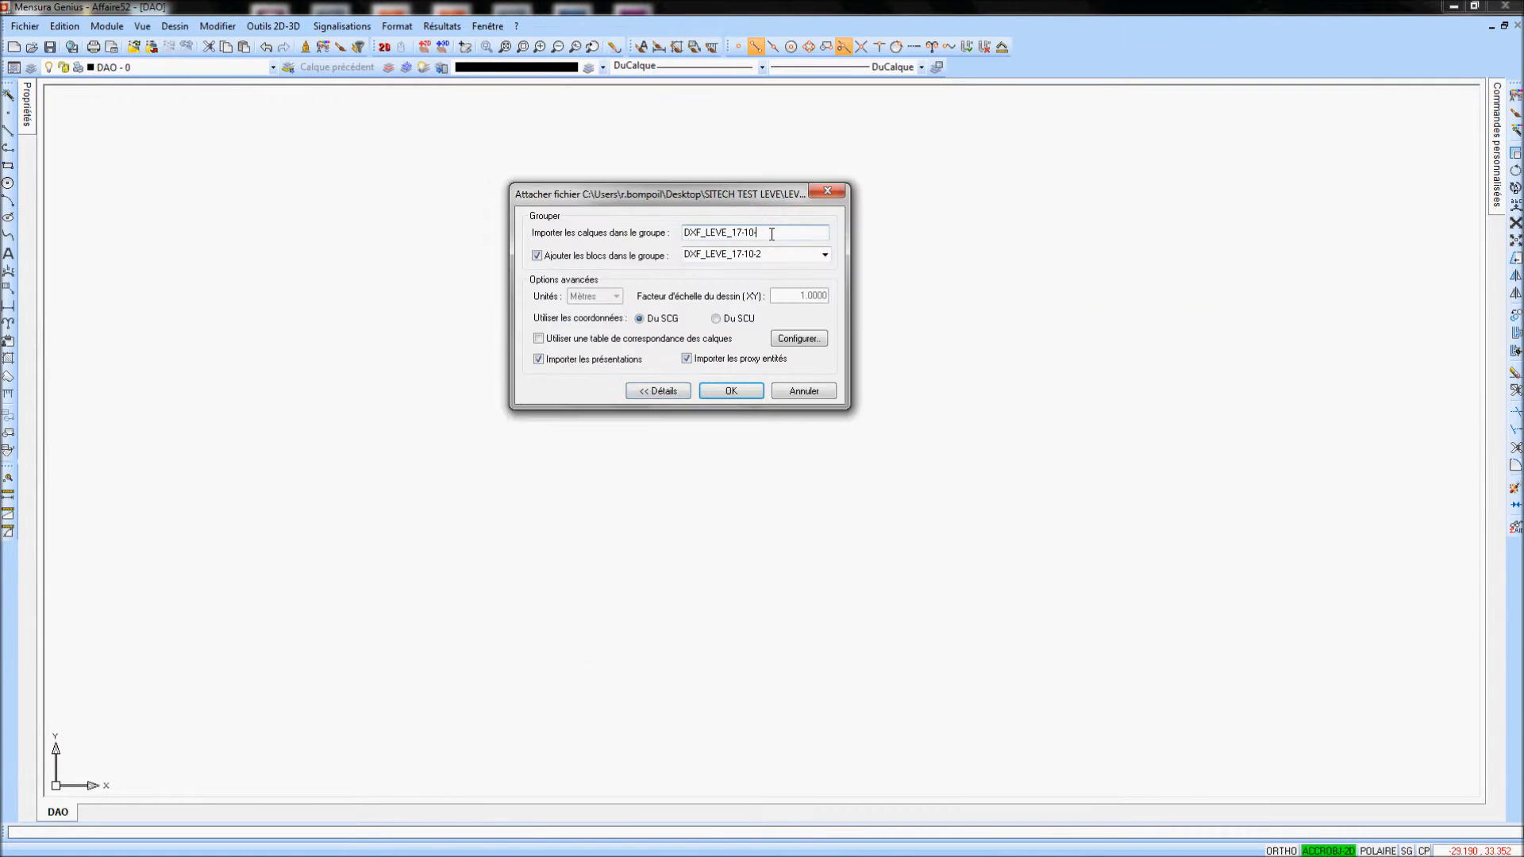
{"action": "left_click", "coordinate": [753, 254]}
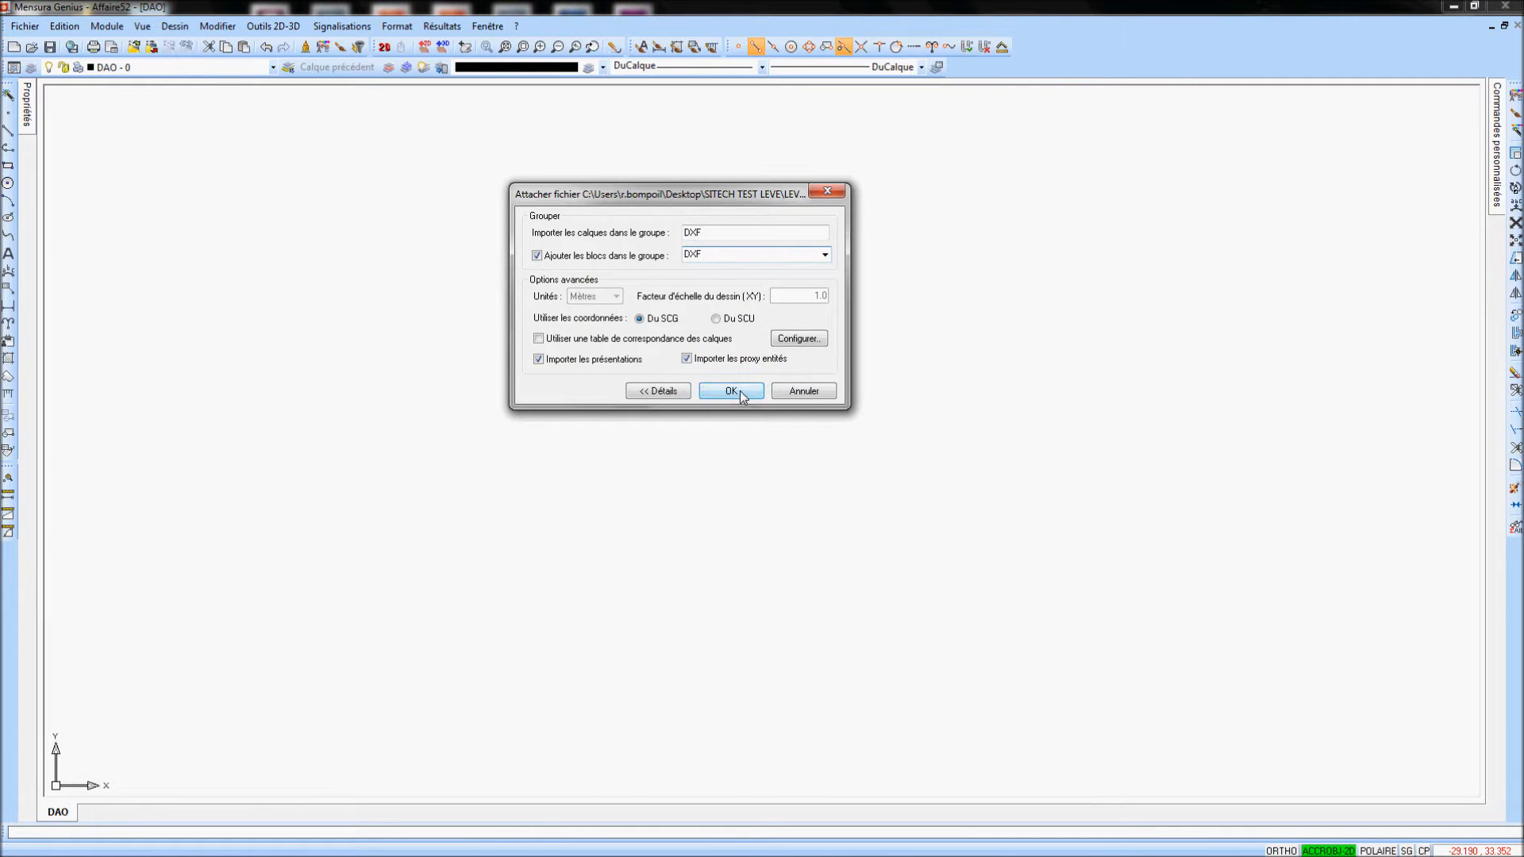
{"action": "left_click", "coordinate": [731, 389]}
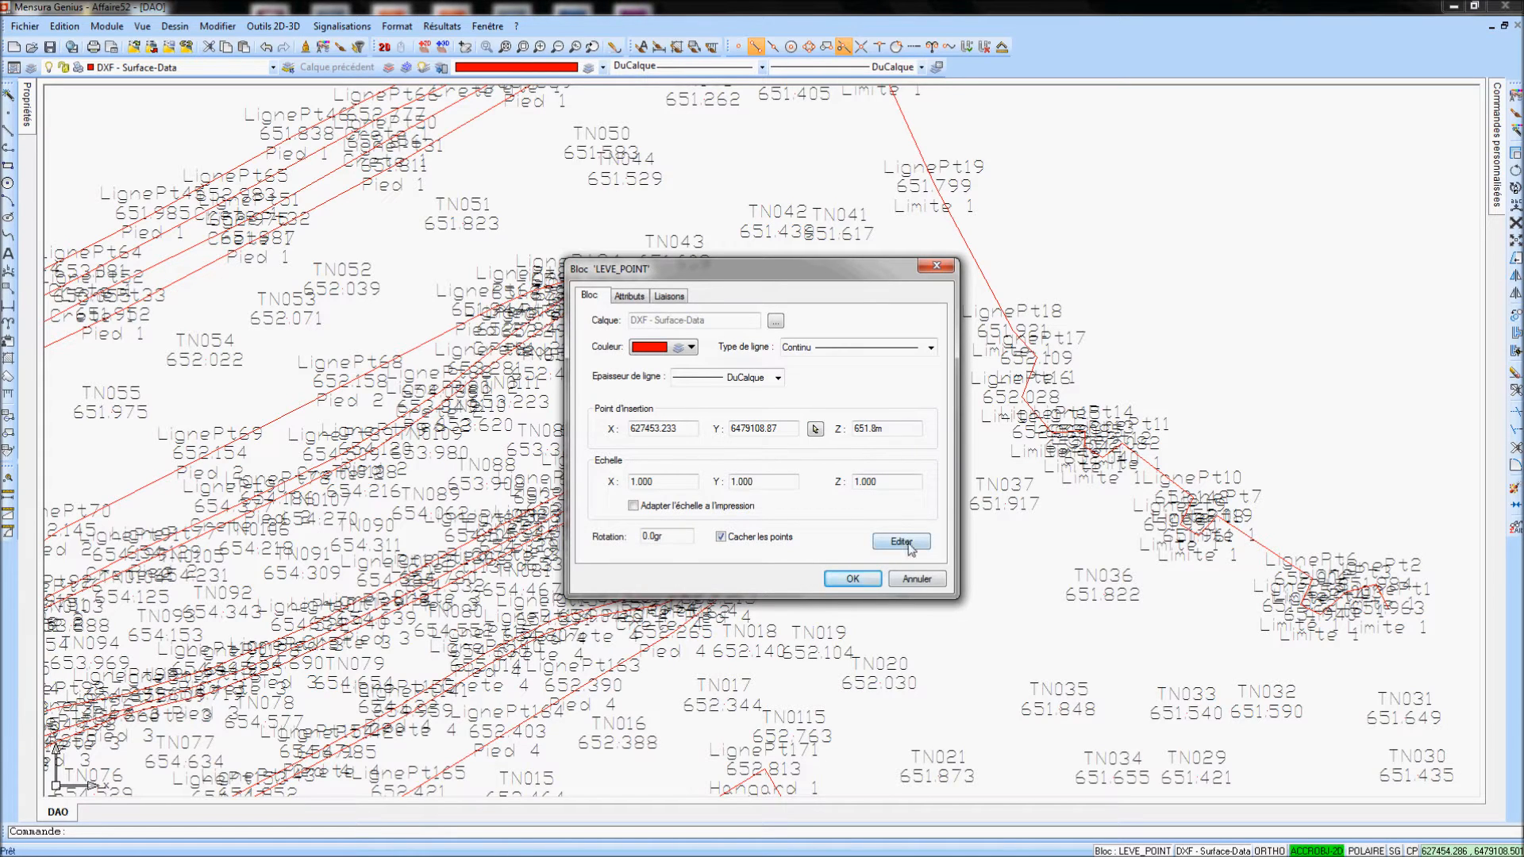
Open the LEVE_POINT block in the block editor from its Bloc dialog
{"action": "left_click", "coordinate": [900, 541]}
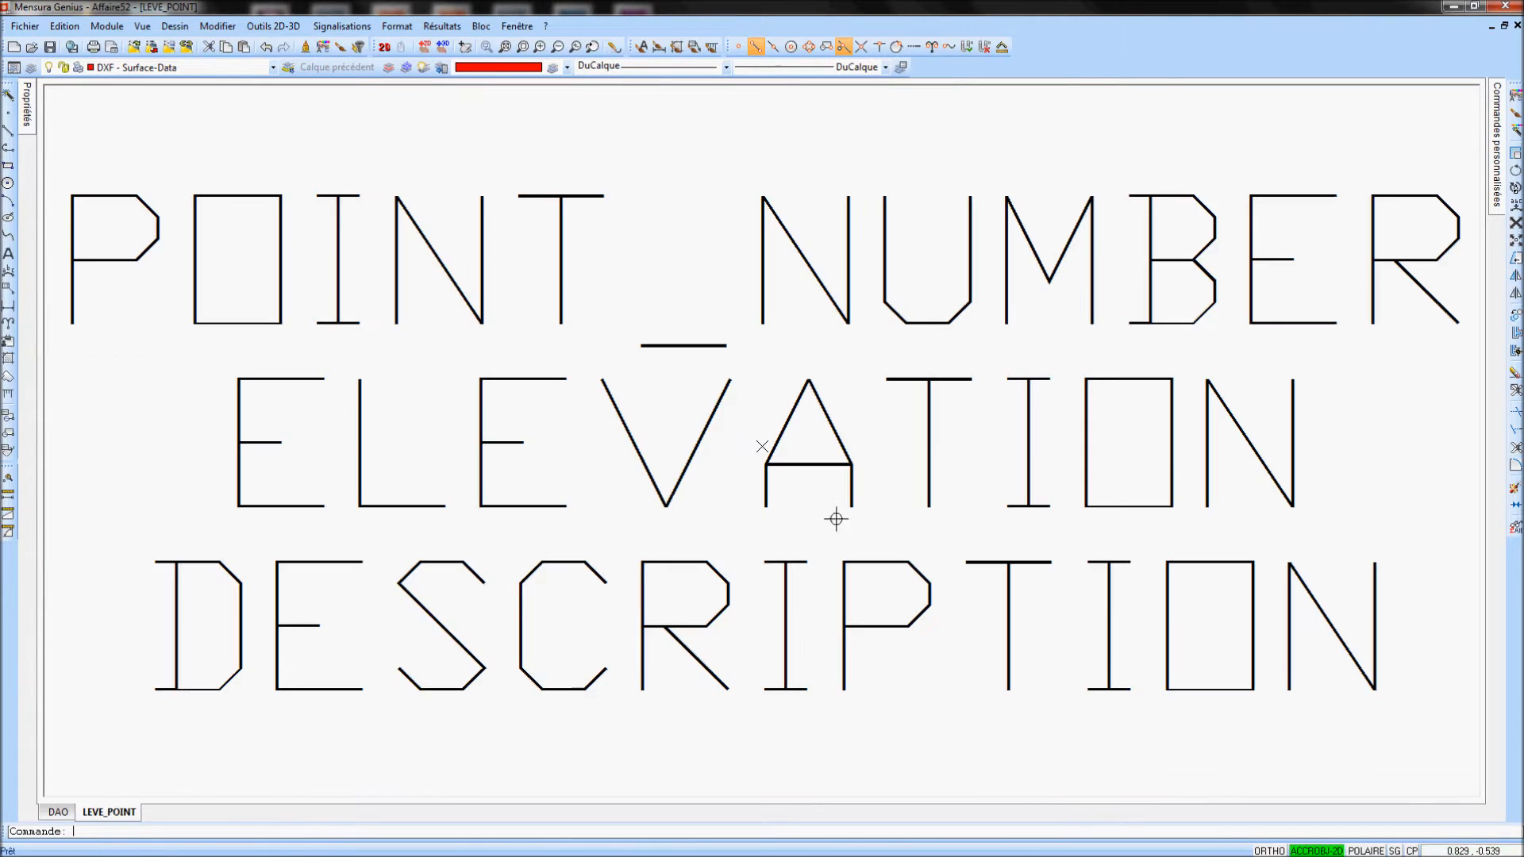
{"action": "mouse_move", "coordinate": [588, 388]}
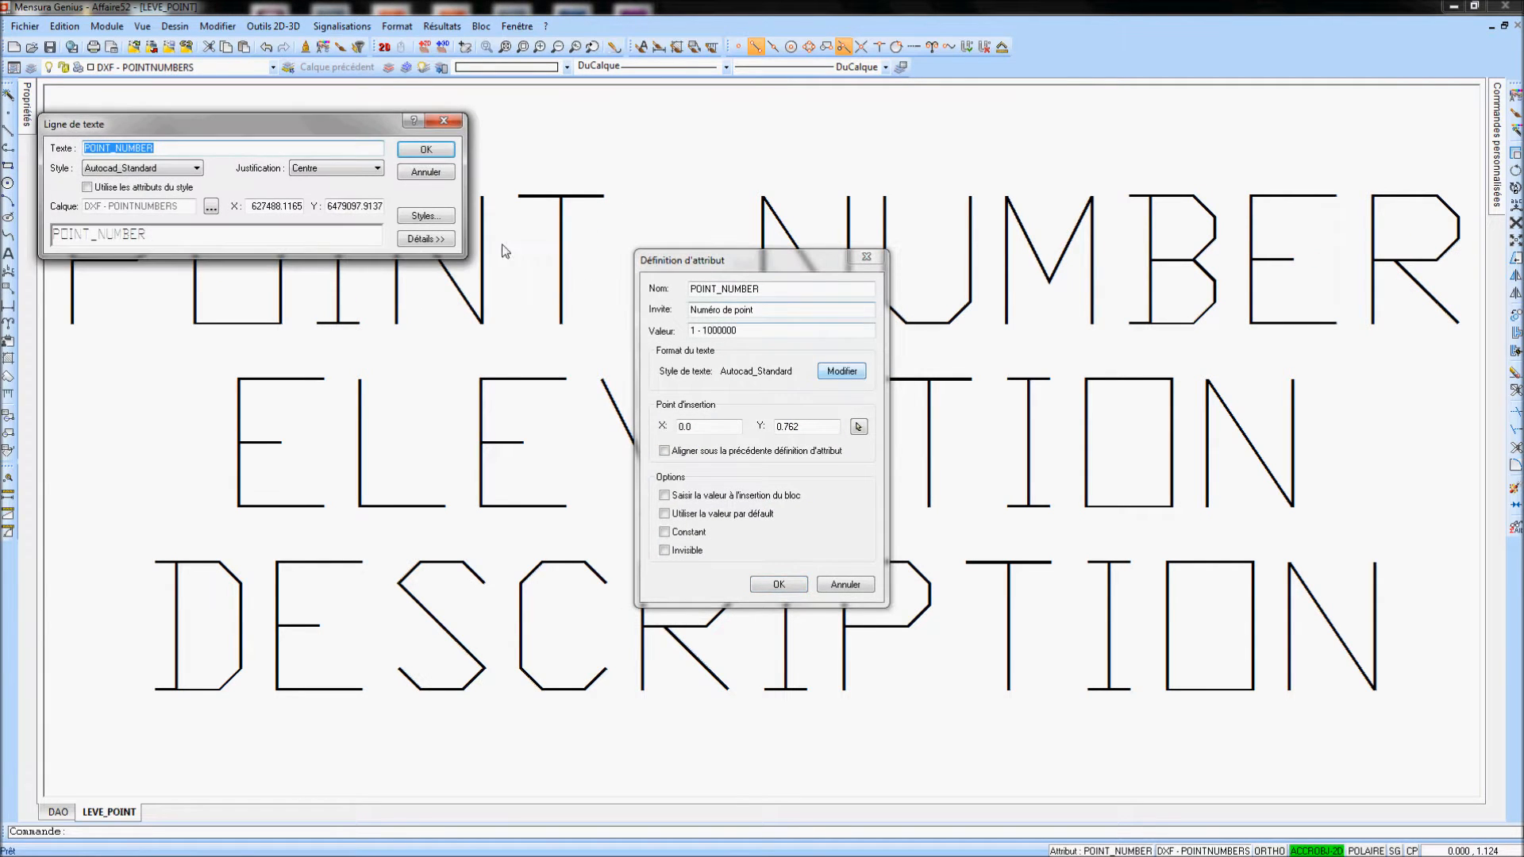
Change the POINT_NUMBER, ELEVATION and DESCRIPTION attribute text heights to 0.2
{"action": "left_click", "coordinate": [424, 238]}
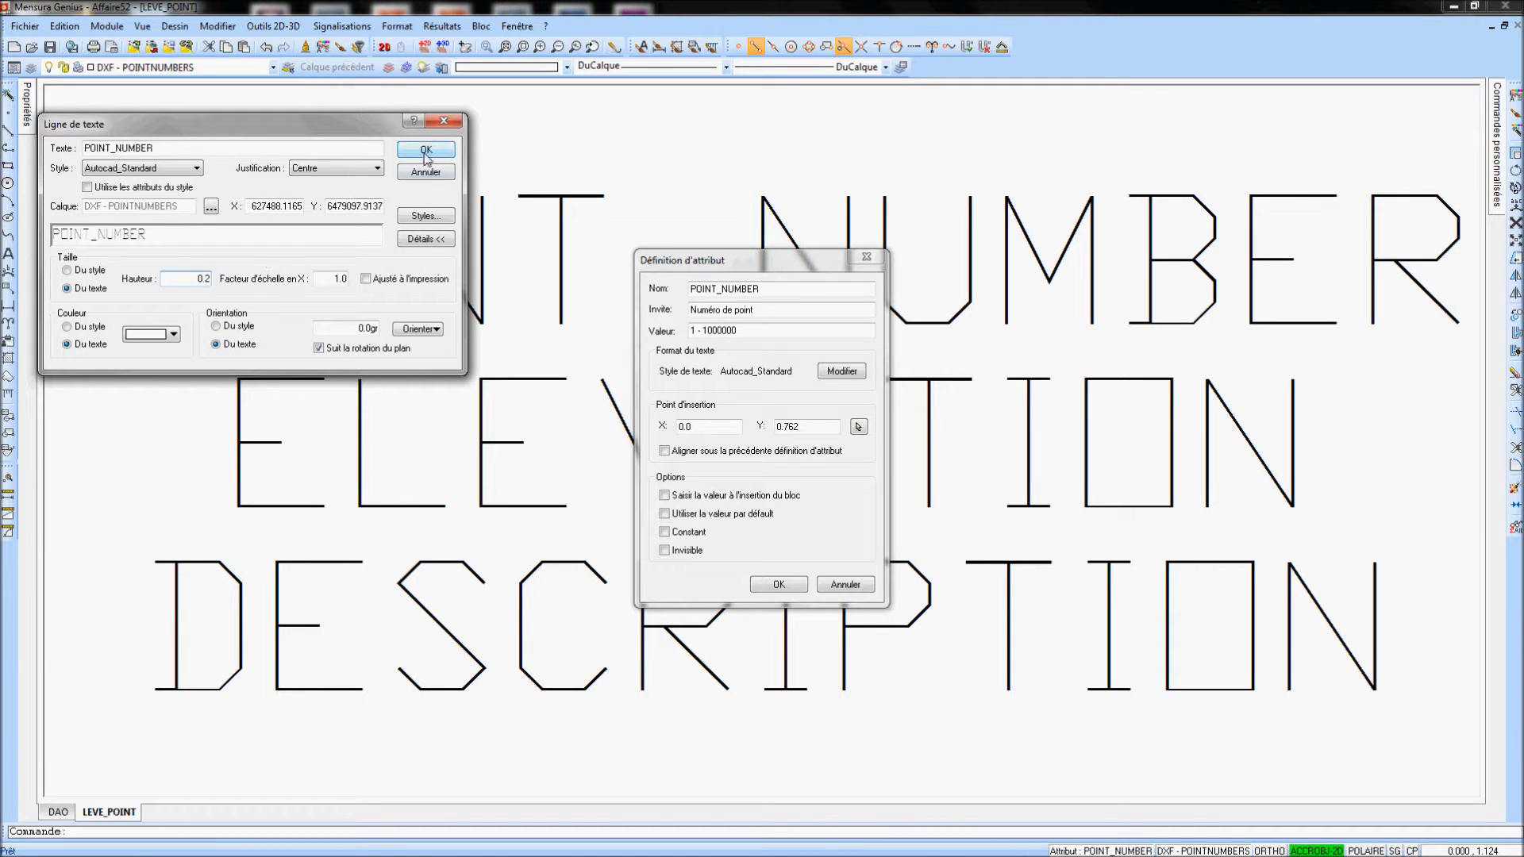
{"action": "left_click", "coordinate": [425, 150]}
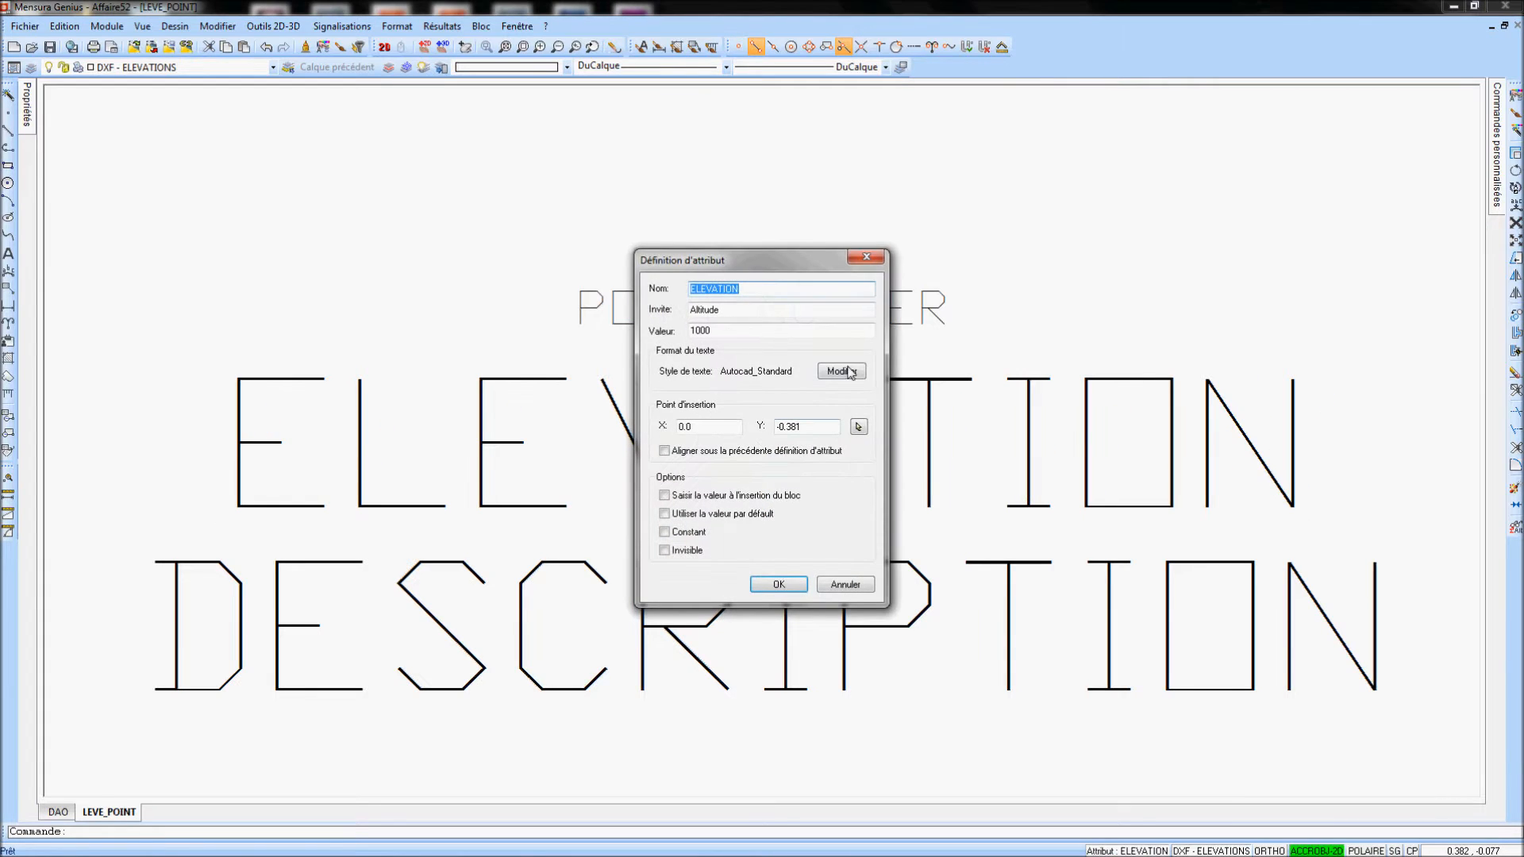
{"action": "left_click", "coordinate": [840, 370]}
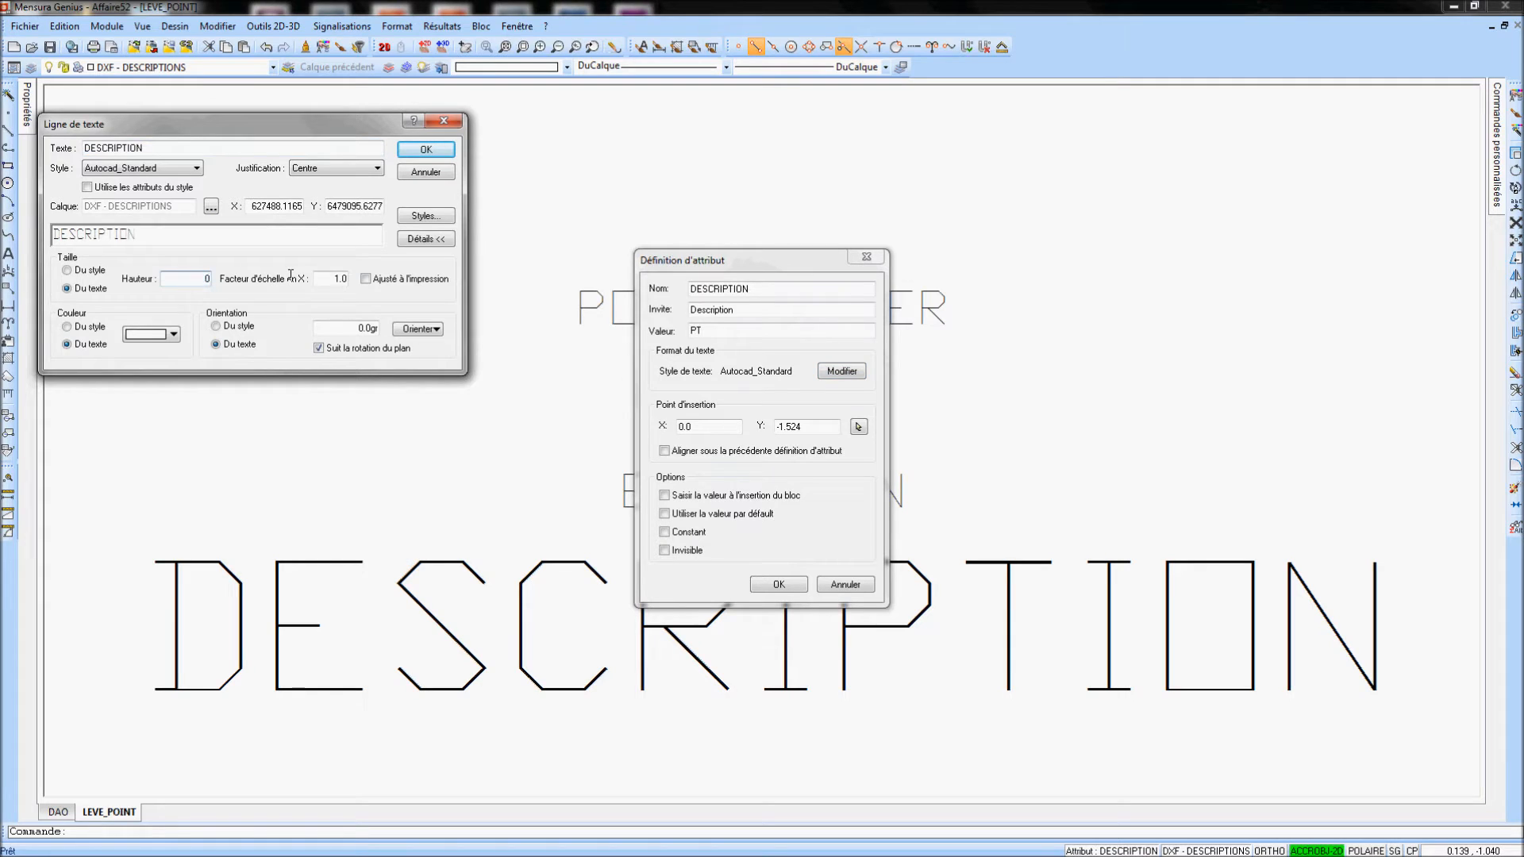
{"action": "type", "text": "0.2"}
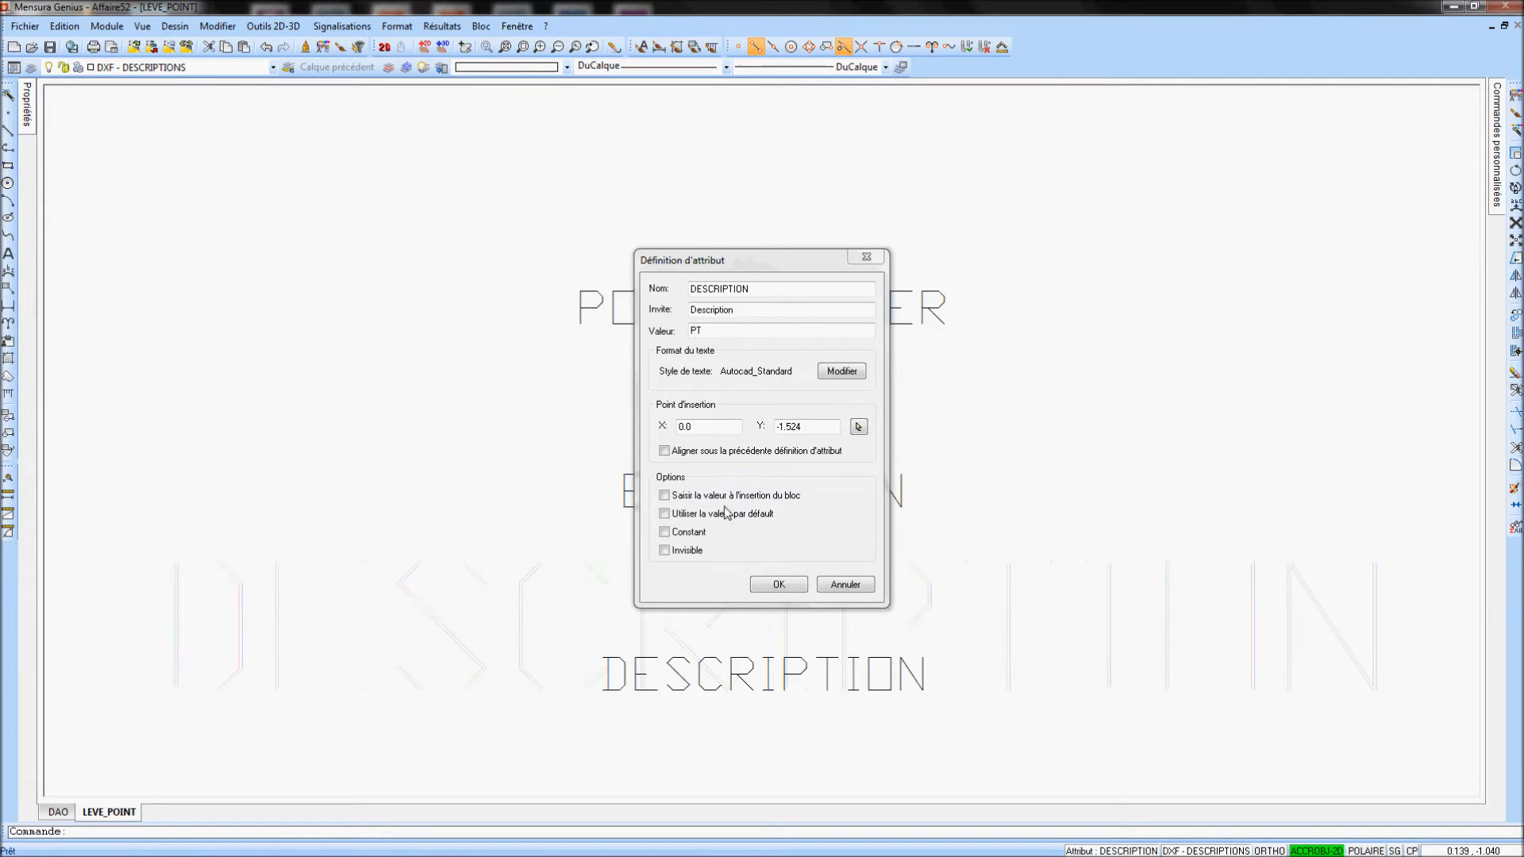
{"action": "left_click", "coordinate": [778, 584]}
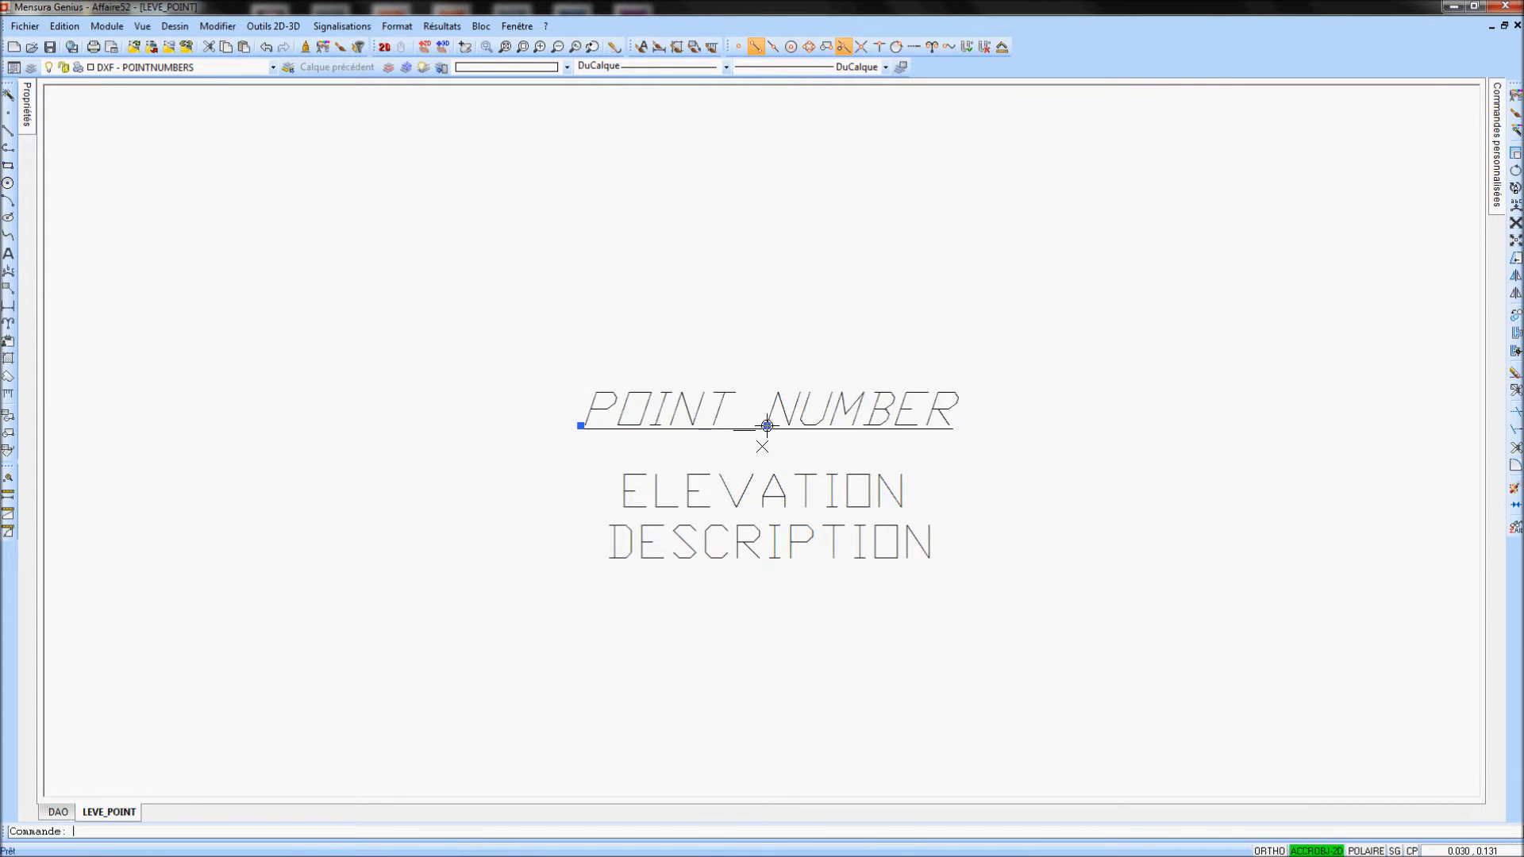
Colour the attributes red, blue and green, then close the LEVE_POINT editing tab
{"action": "left_click", "coordinate": [567, 66]}
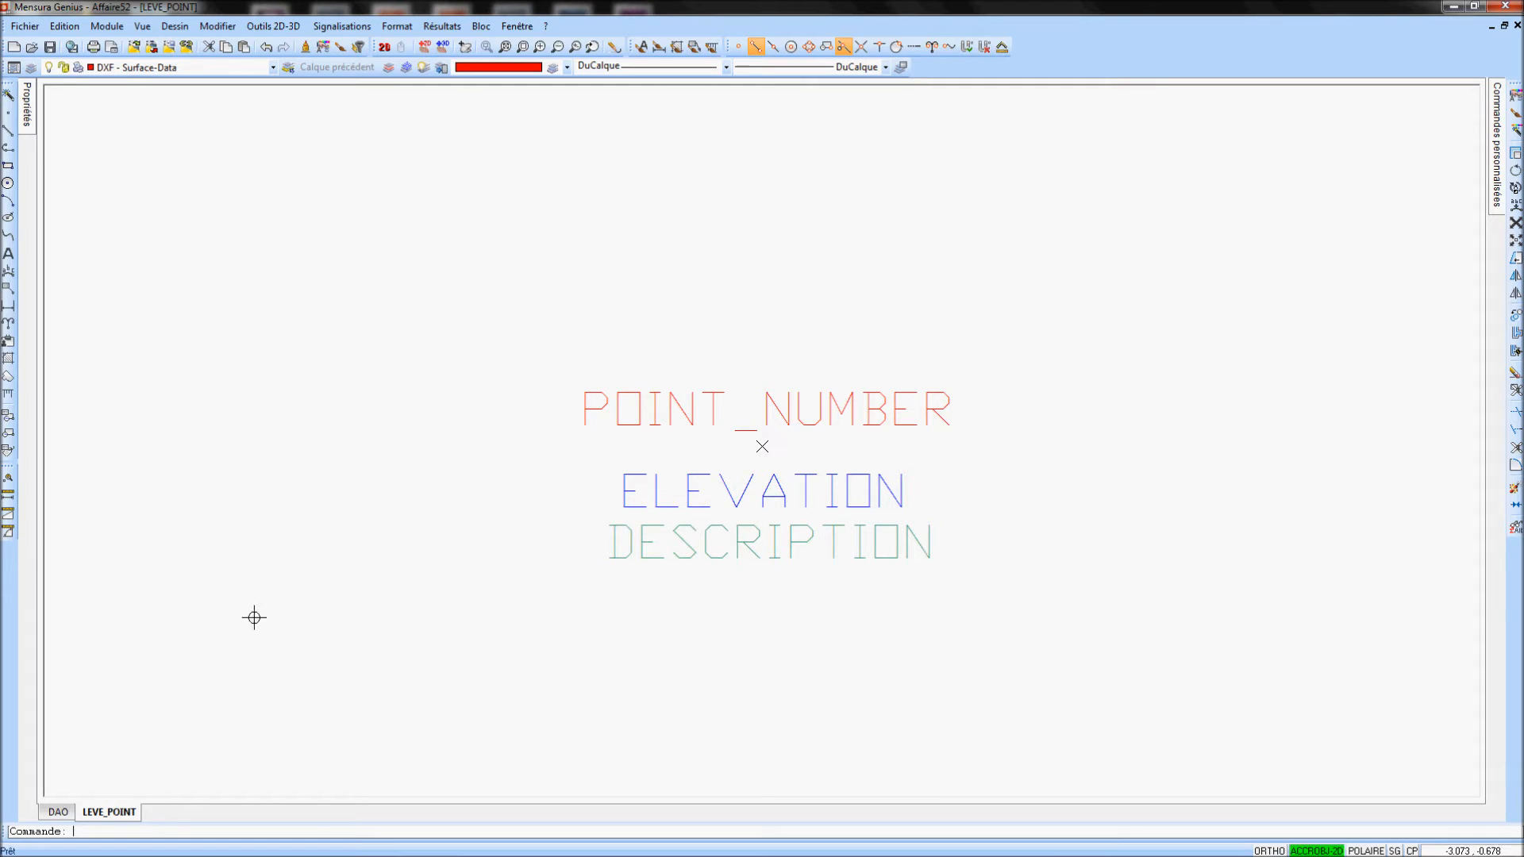
{"action": "right_click", "coordinate": [107, 811]}
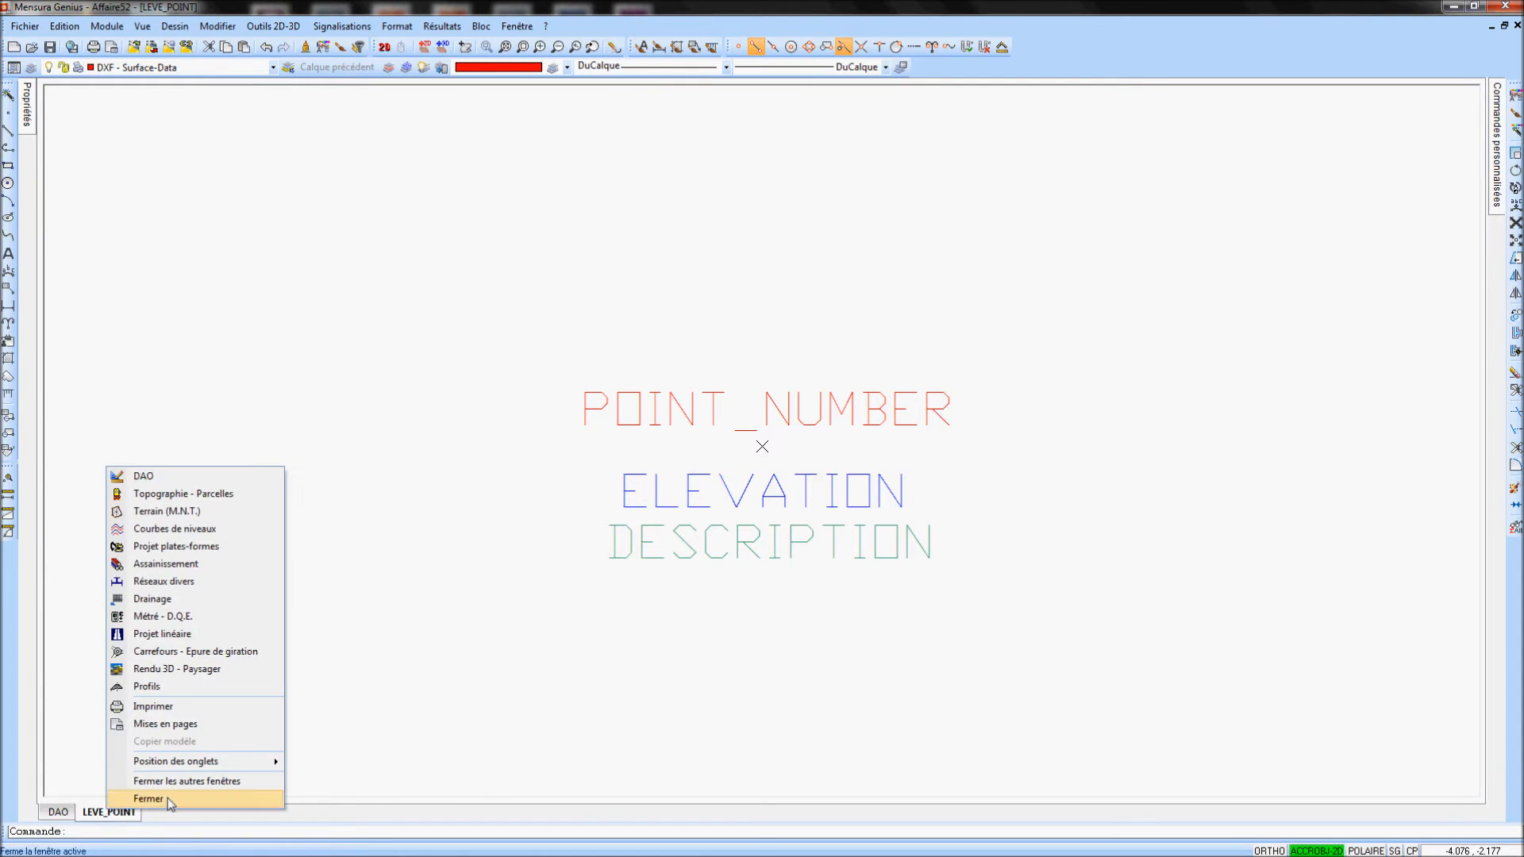
{"action": "left_click", "coordinate": [148, 797]}
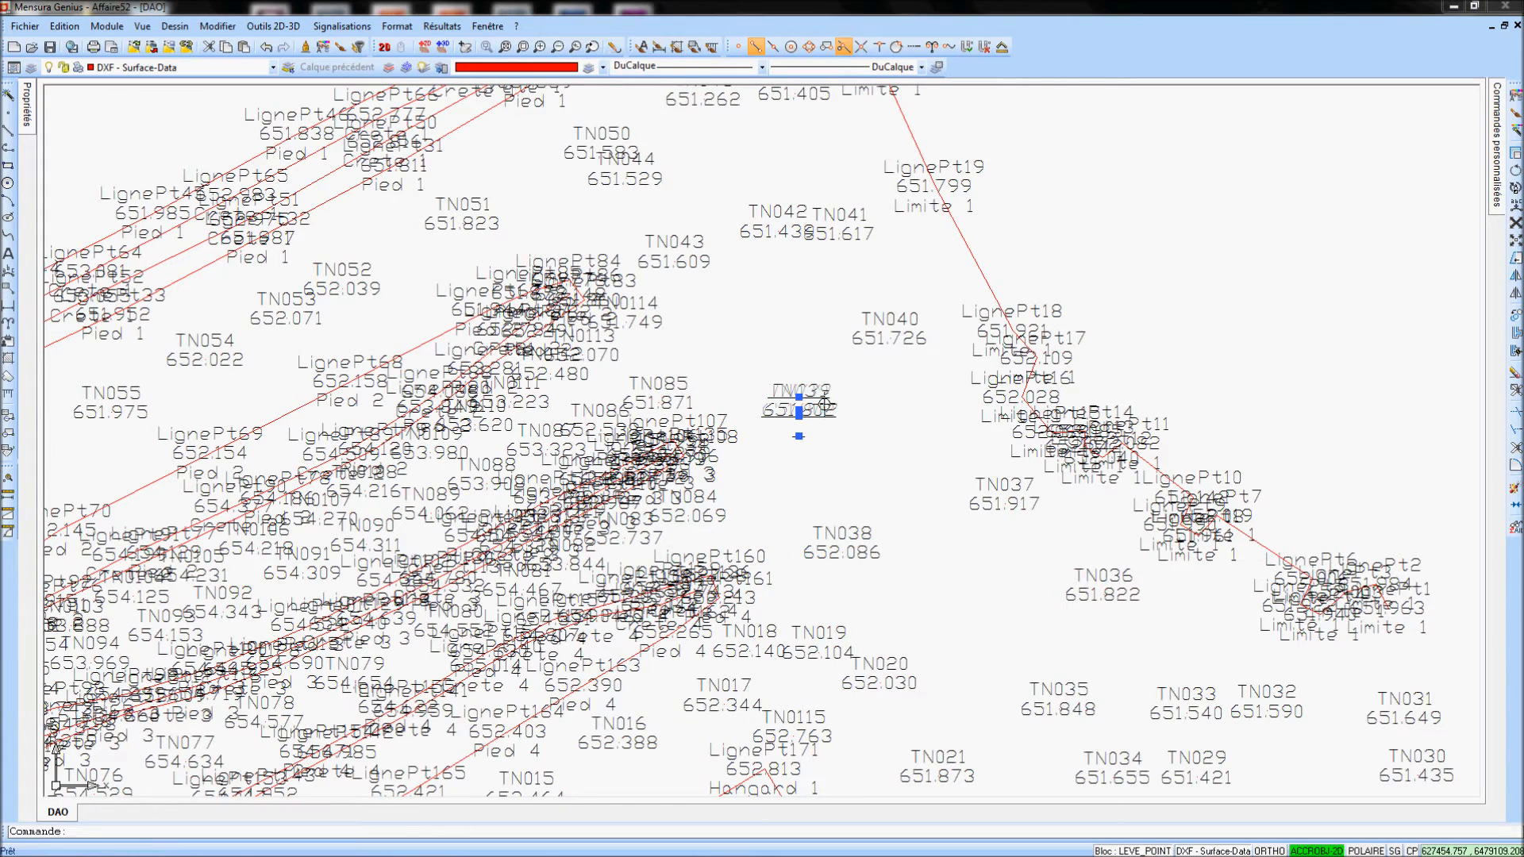
{"action": "double_click", "coordinate": [797, 406]}
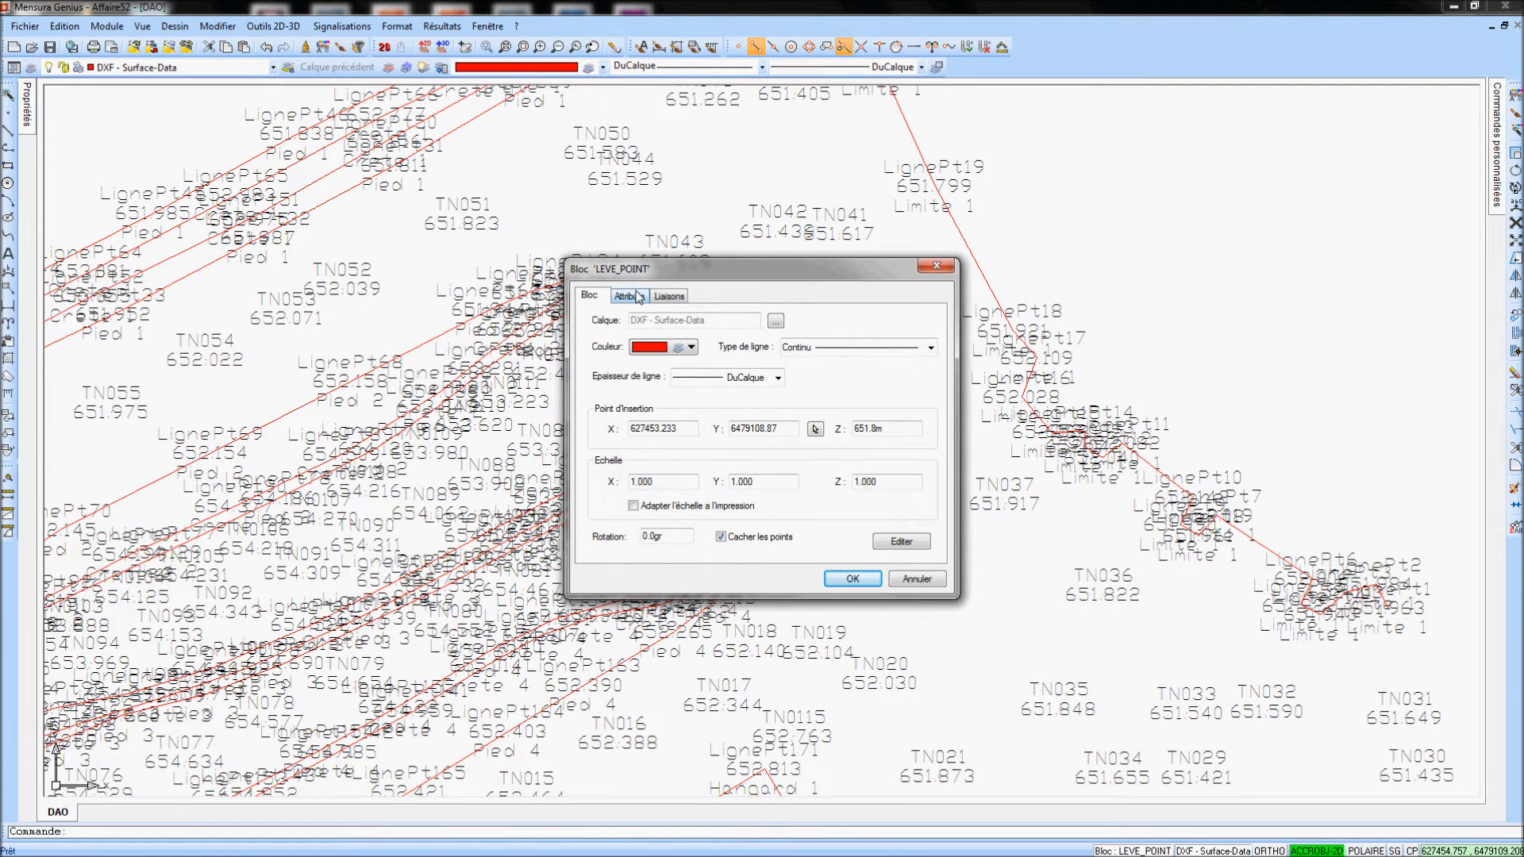
{"action": "left_click", "coordinate": [630, 295]}
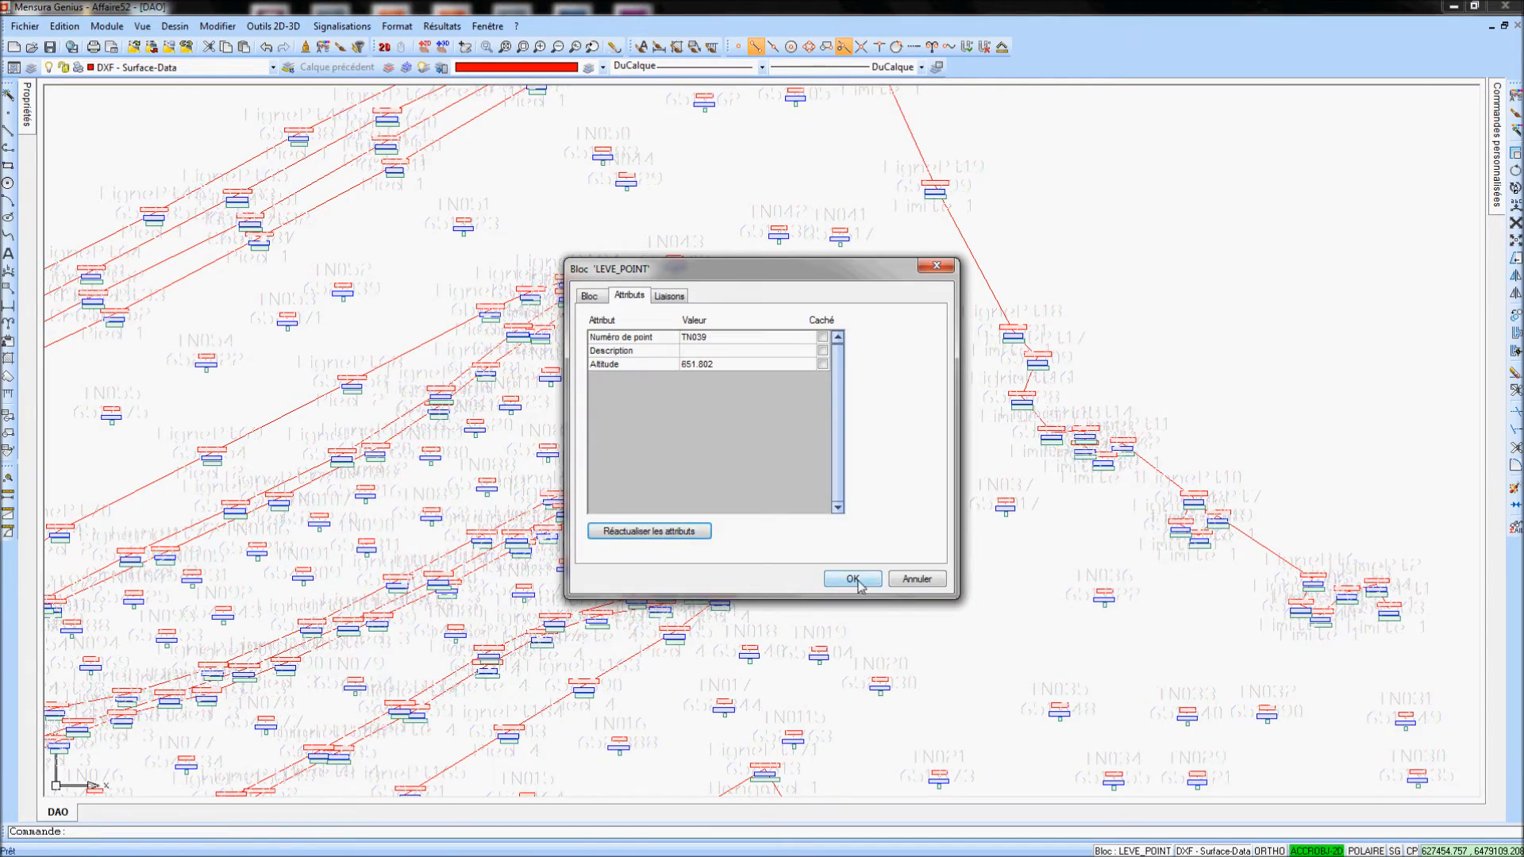
{"action": "left_click", "coordinate": [850, 579]}
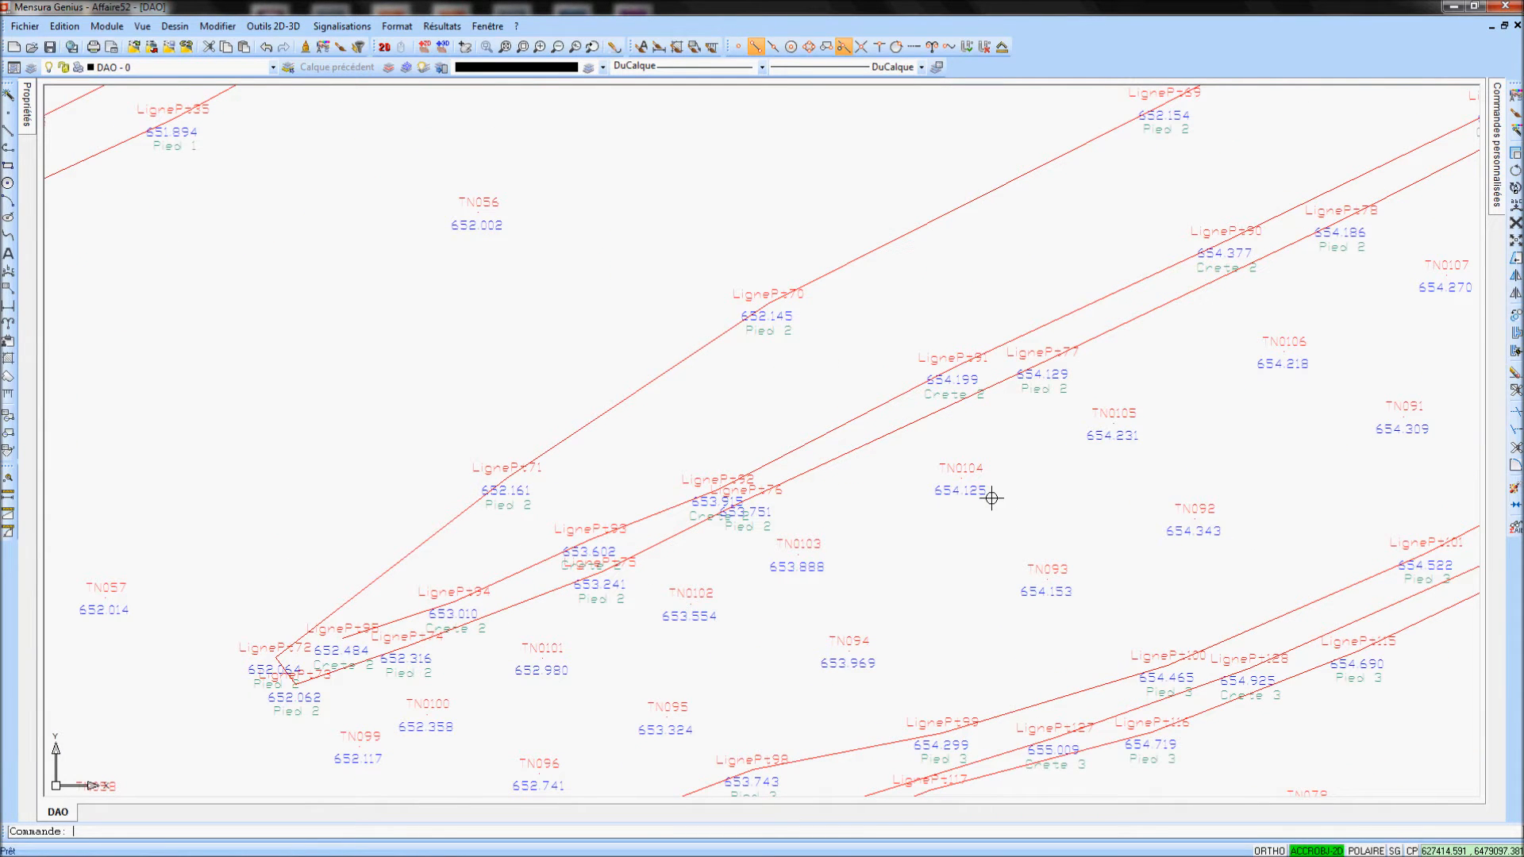
Switch to the Terrain (M.N.T.) module and add the DXF layer group to its layers
{"action": "left_click", "coordinate": [107, 27]}
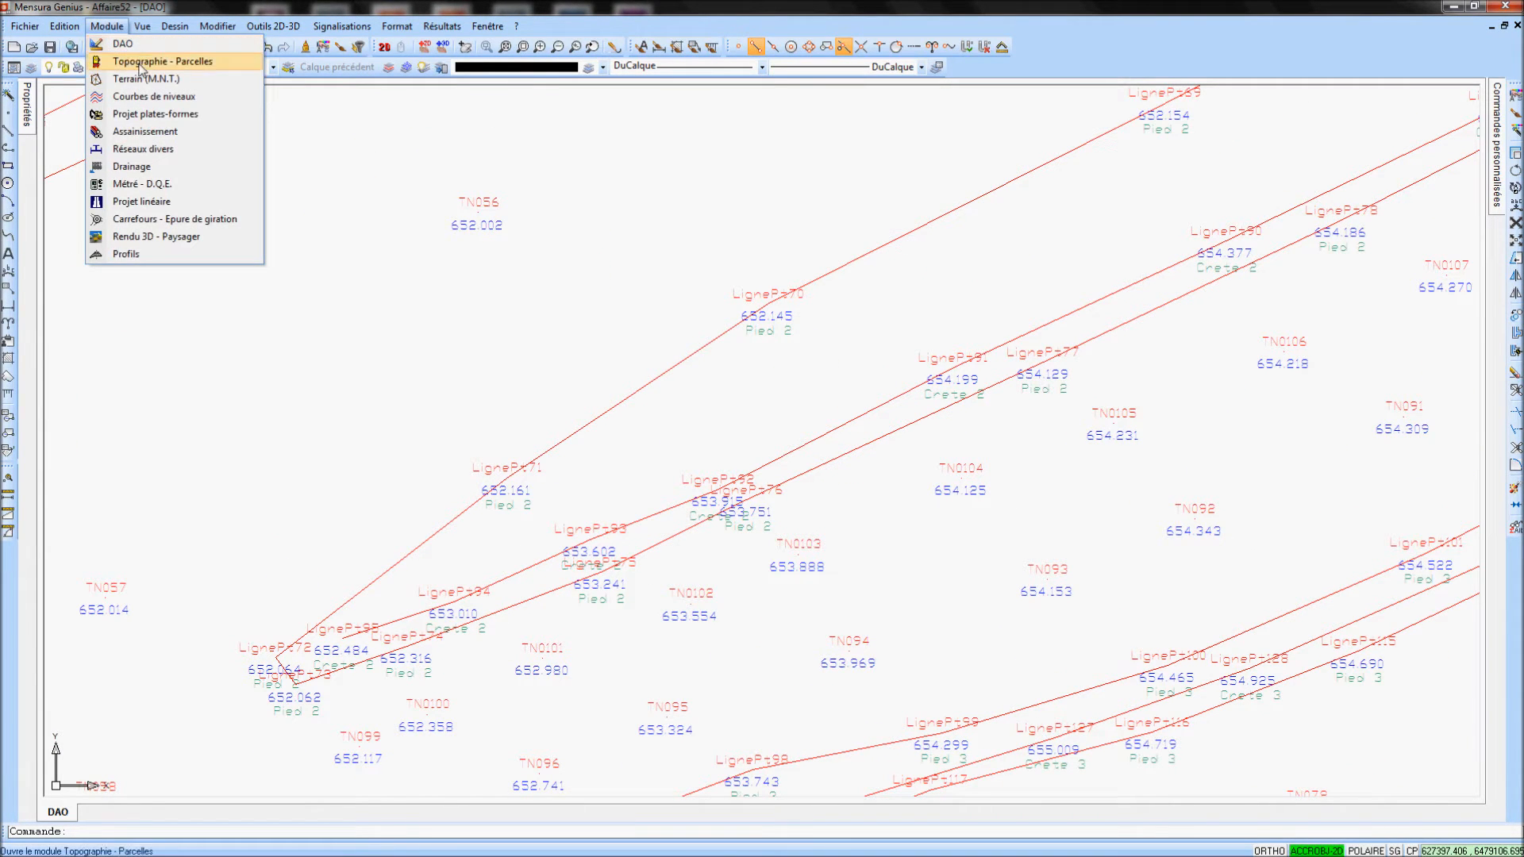
{"action": "left_click", "coordinate": [147, 79]}
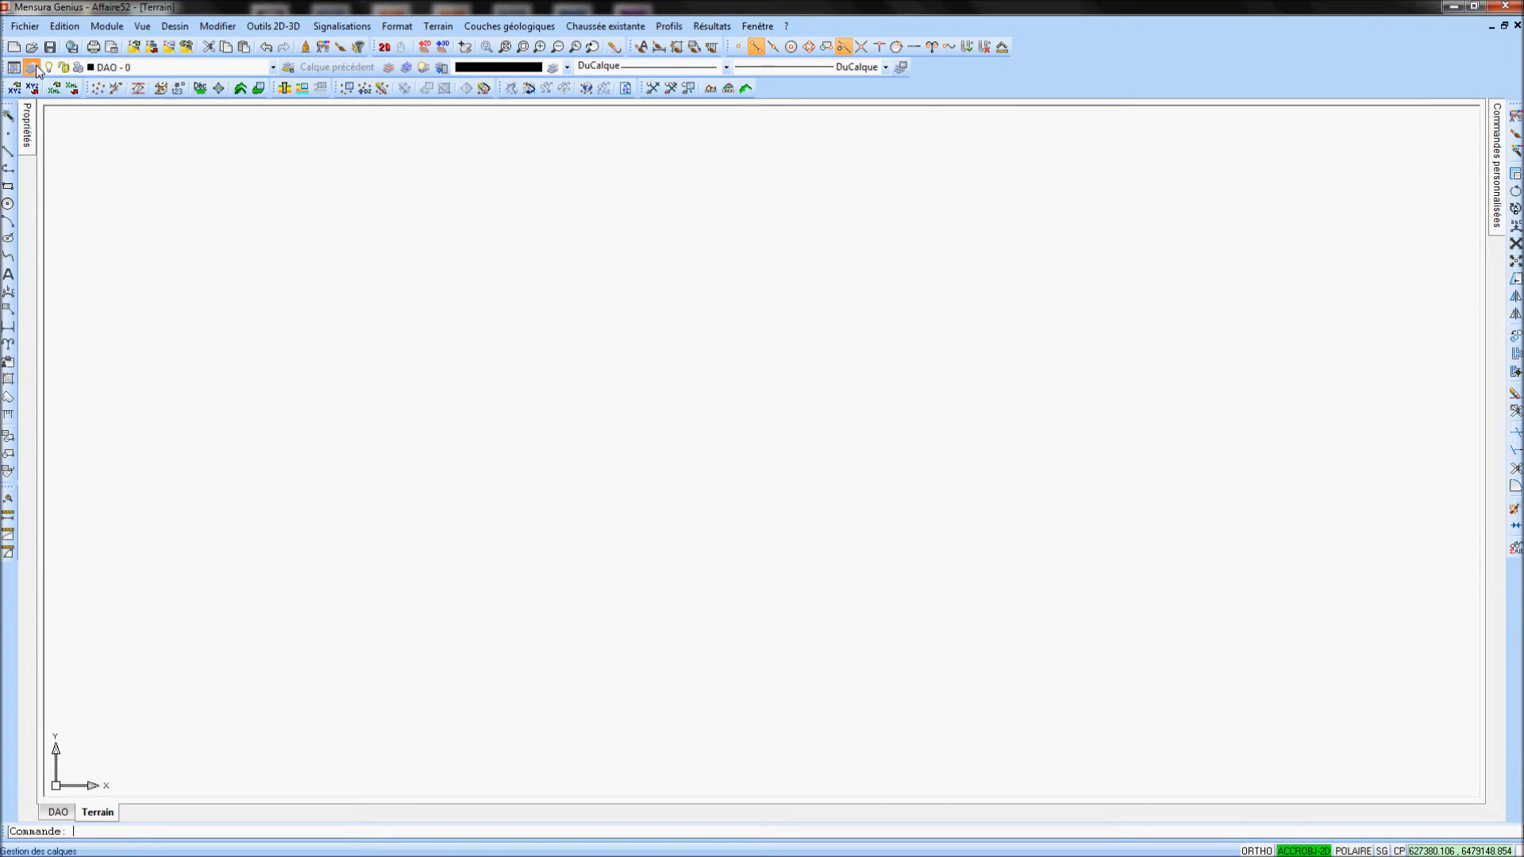
{"action": "left_click", "coordinate": [32, 66]}
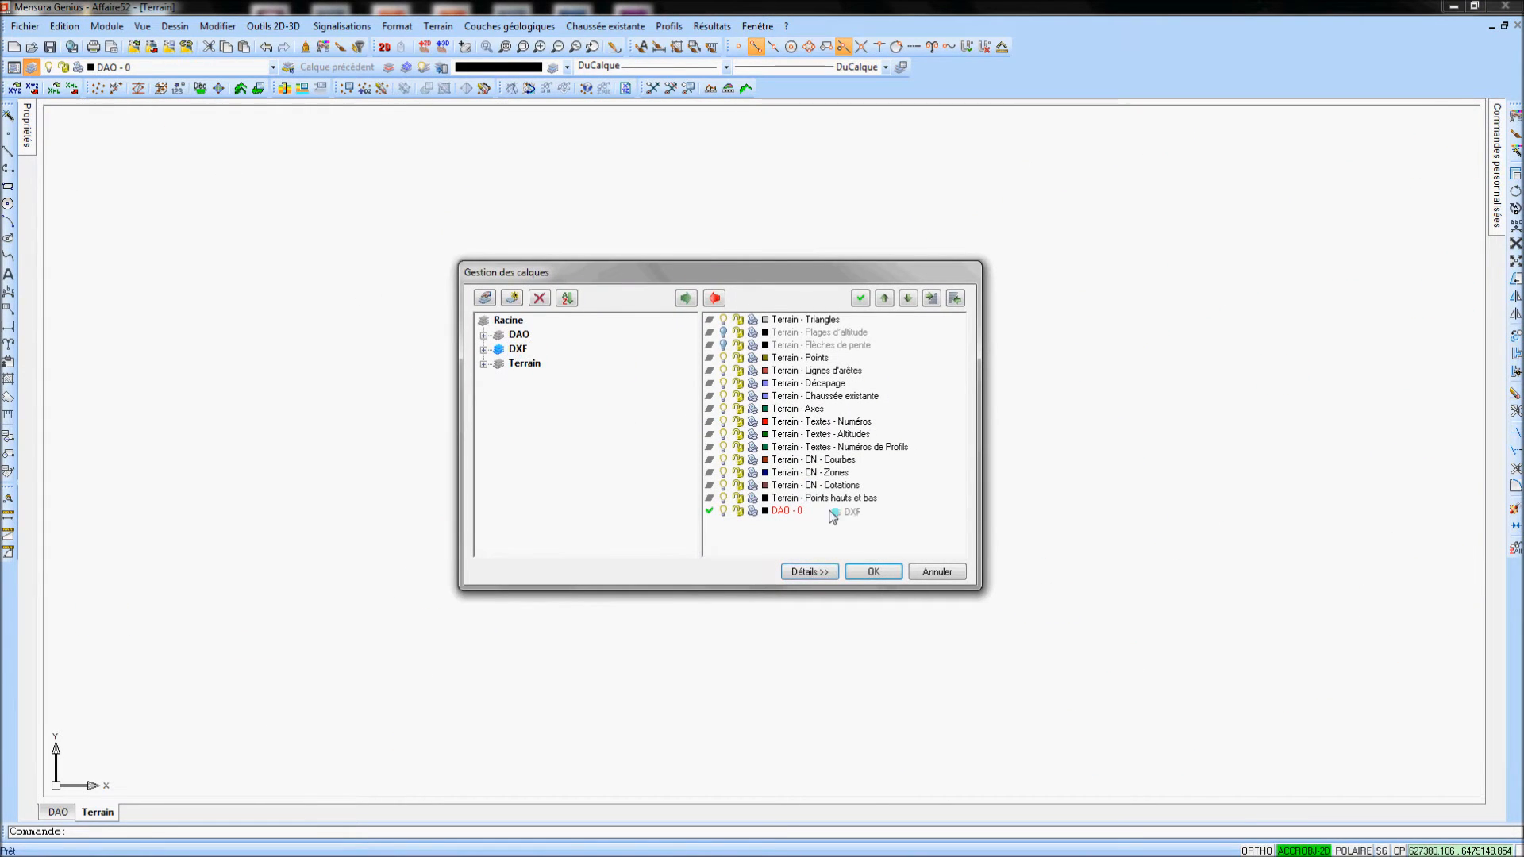
{"action": "left_click", "coordinate": [518, 349]}
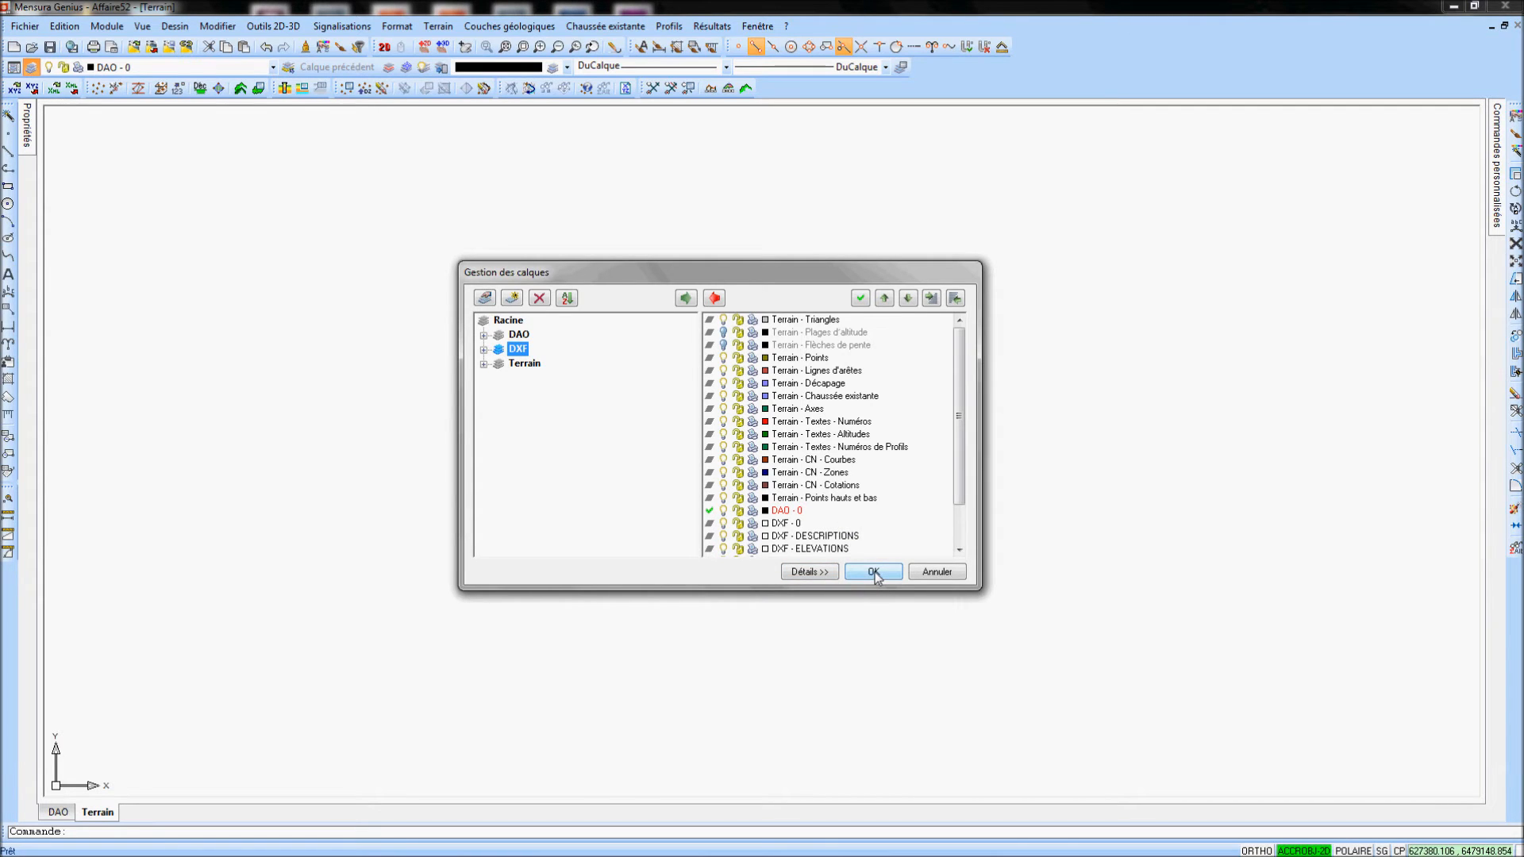
{"action": "left_click", "coordinate": [872, 571]}
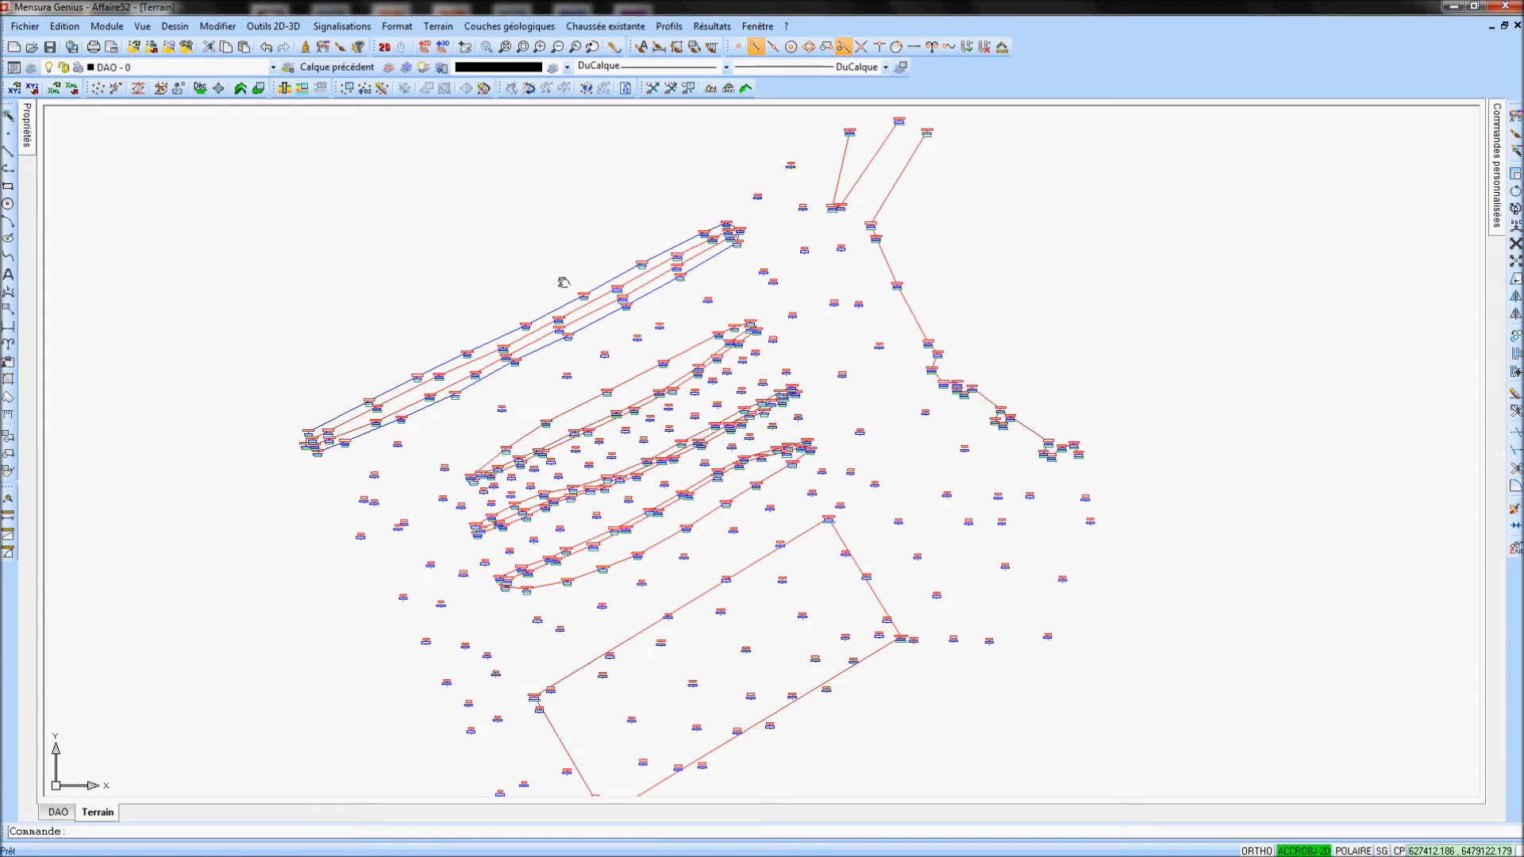
Model the terrain from LEVE_POINT blocks, using POINT_NUMBER for numbers and ELEVATION for altitudes
{"action": "right_click", "coordinate": [562, 282]}
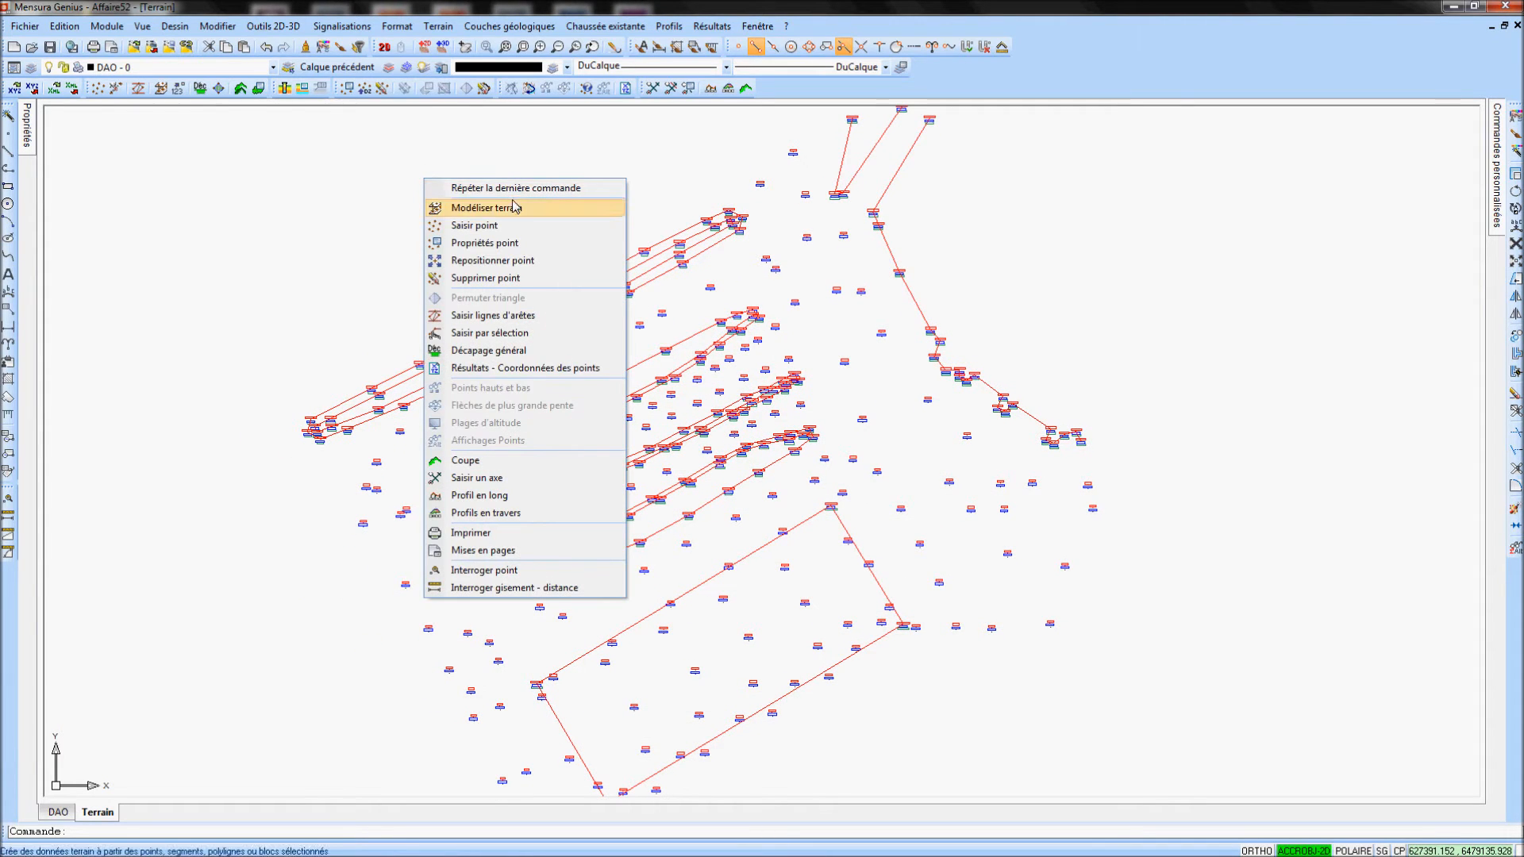
{"action": "left_click", "coordinate": [481, 207]}
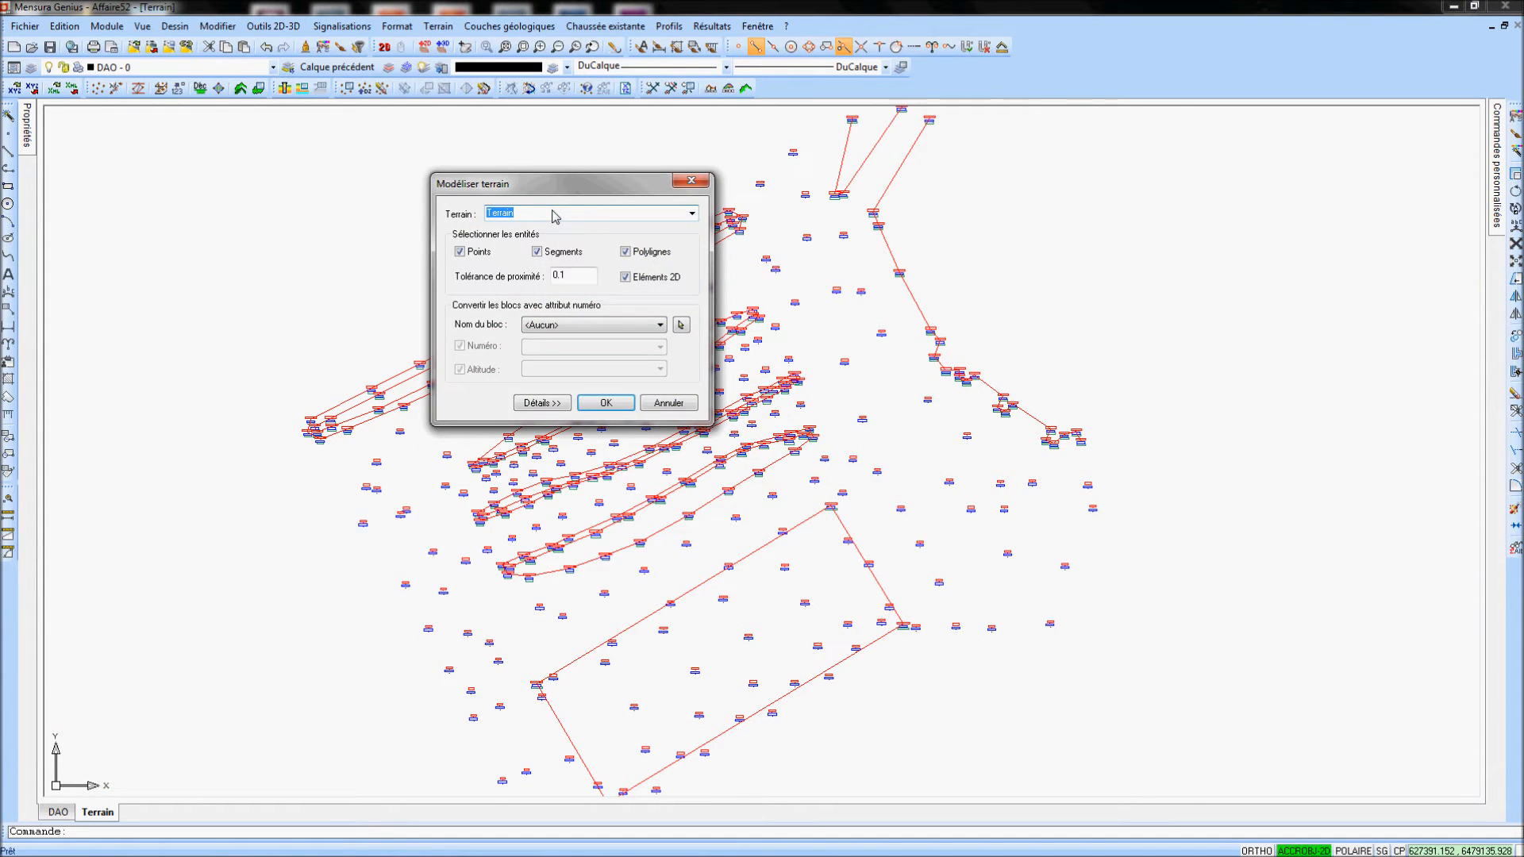
{"action": "left_click", "coordinate": [603, 402]}
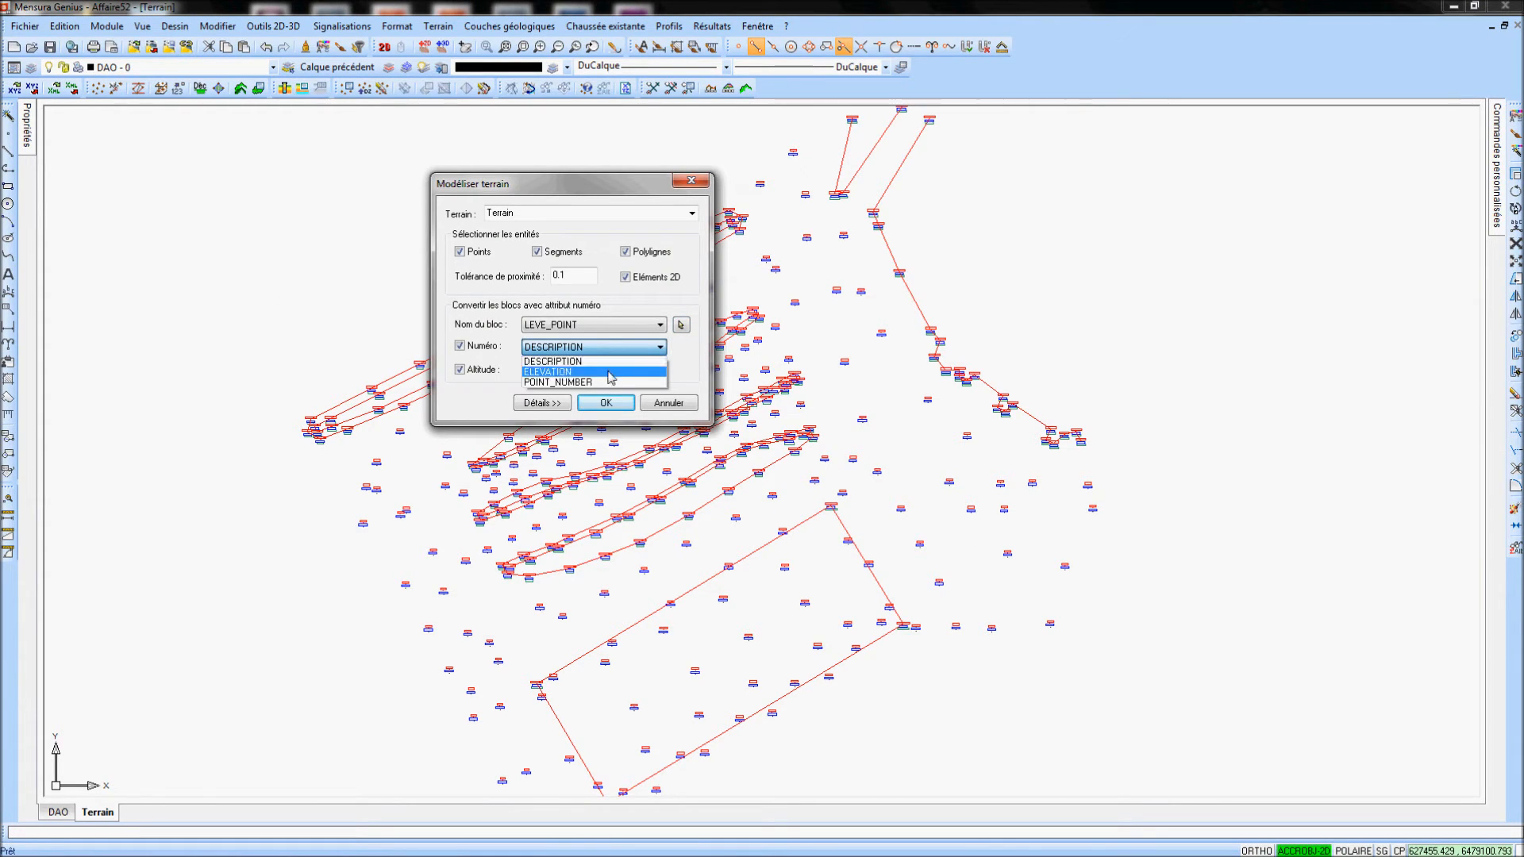
{"action": "left_click", "coordinate": [557, 382]}
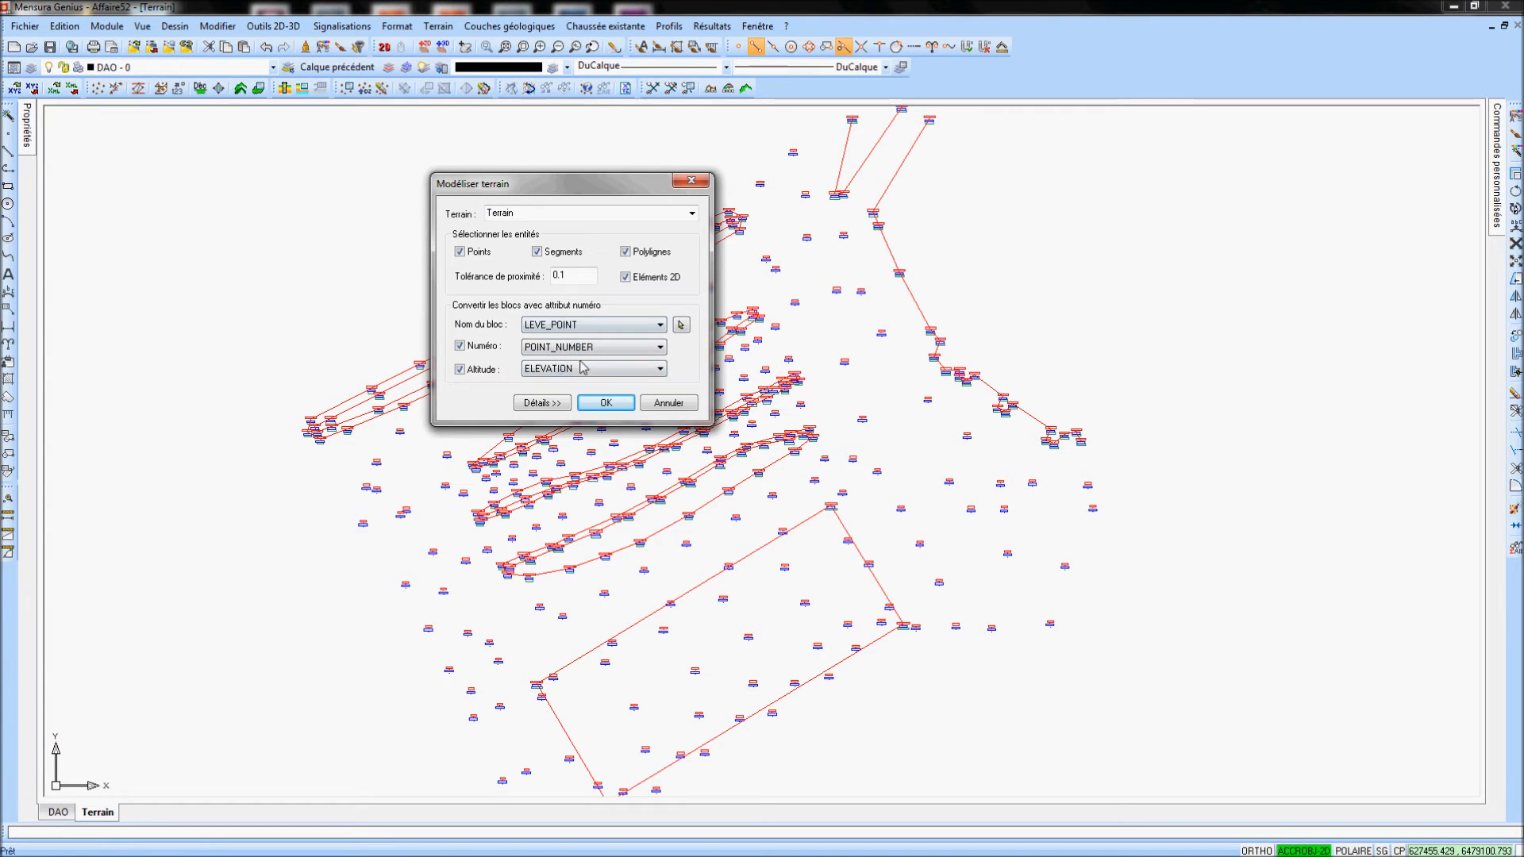
{"action": "left_click", "coordinate": [661, 368]}
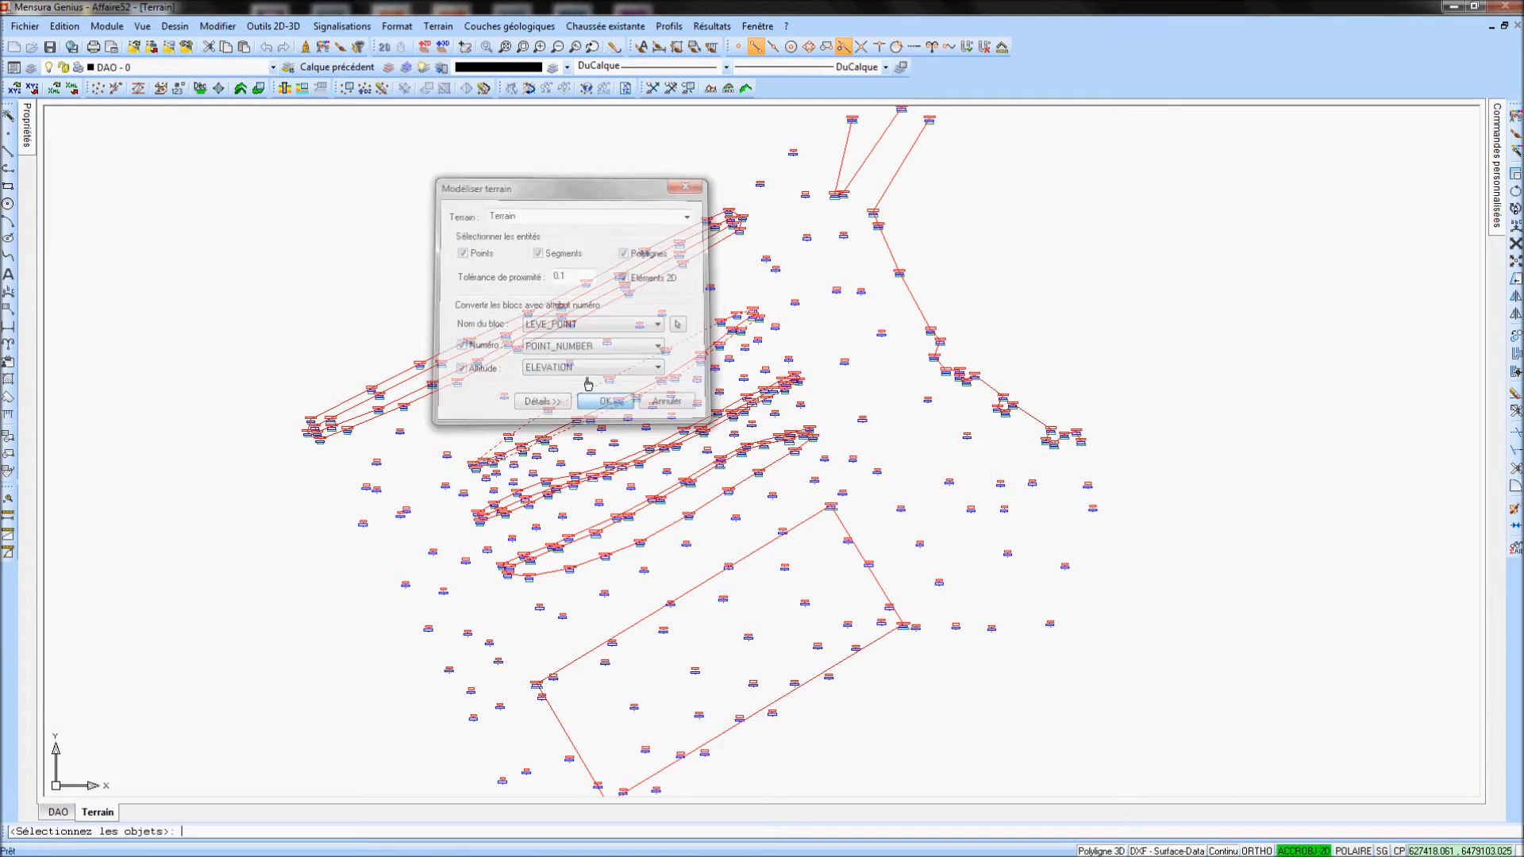
{"action": "left_click", "coordinate": [604, 400]}
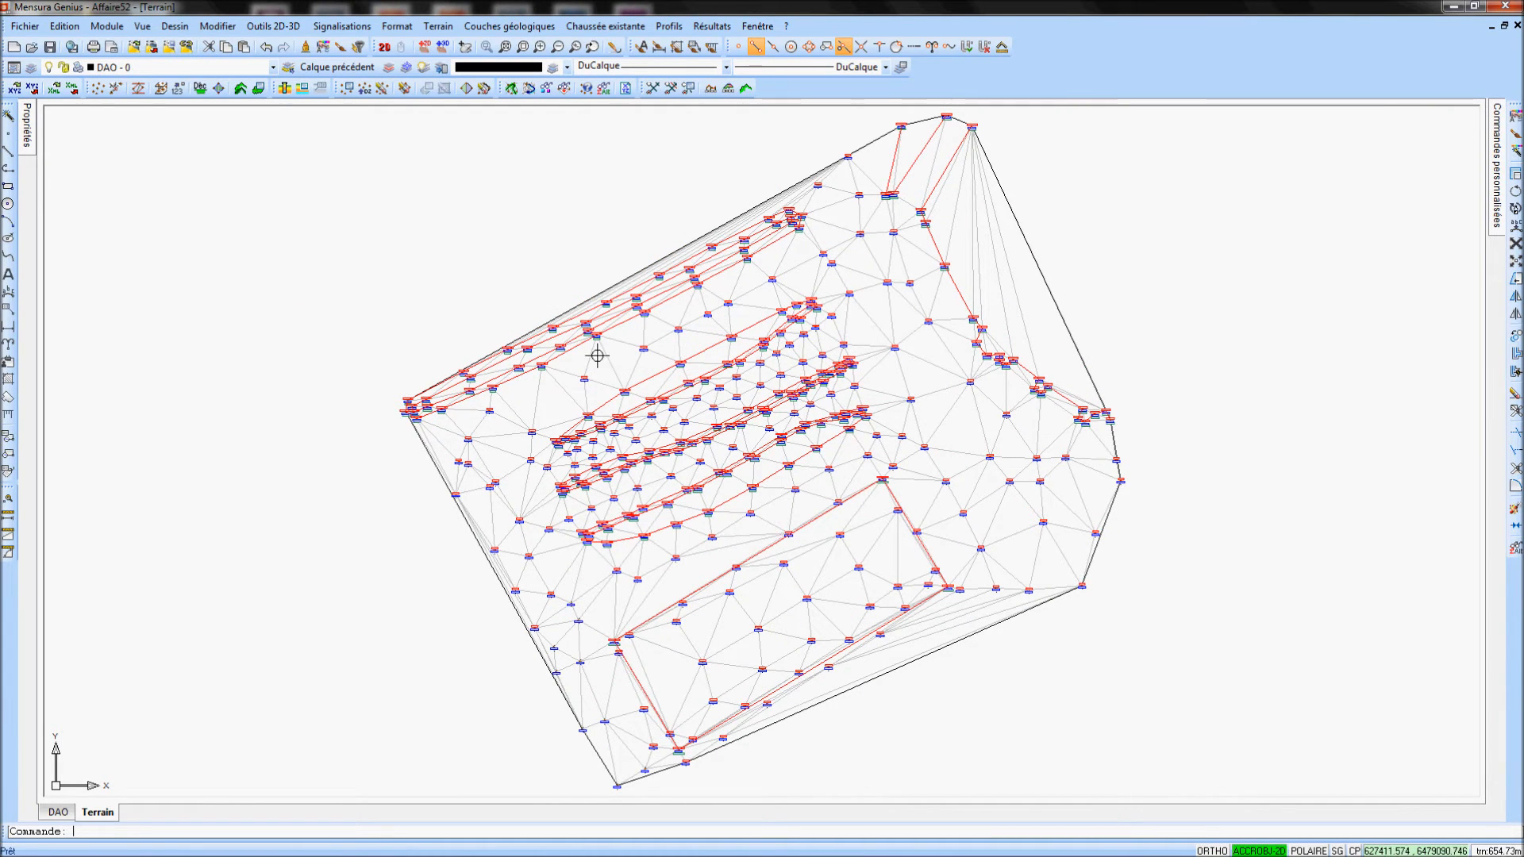
{"action": "mouse_move", "coordinate": [658, 261]}
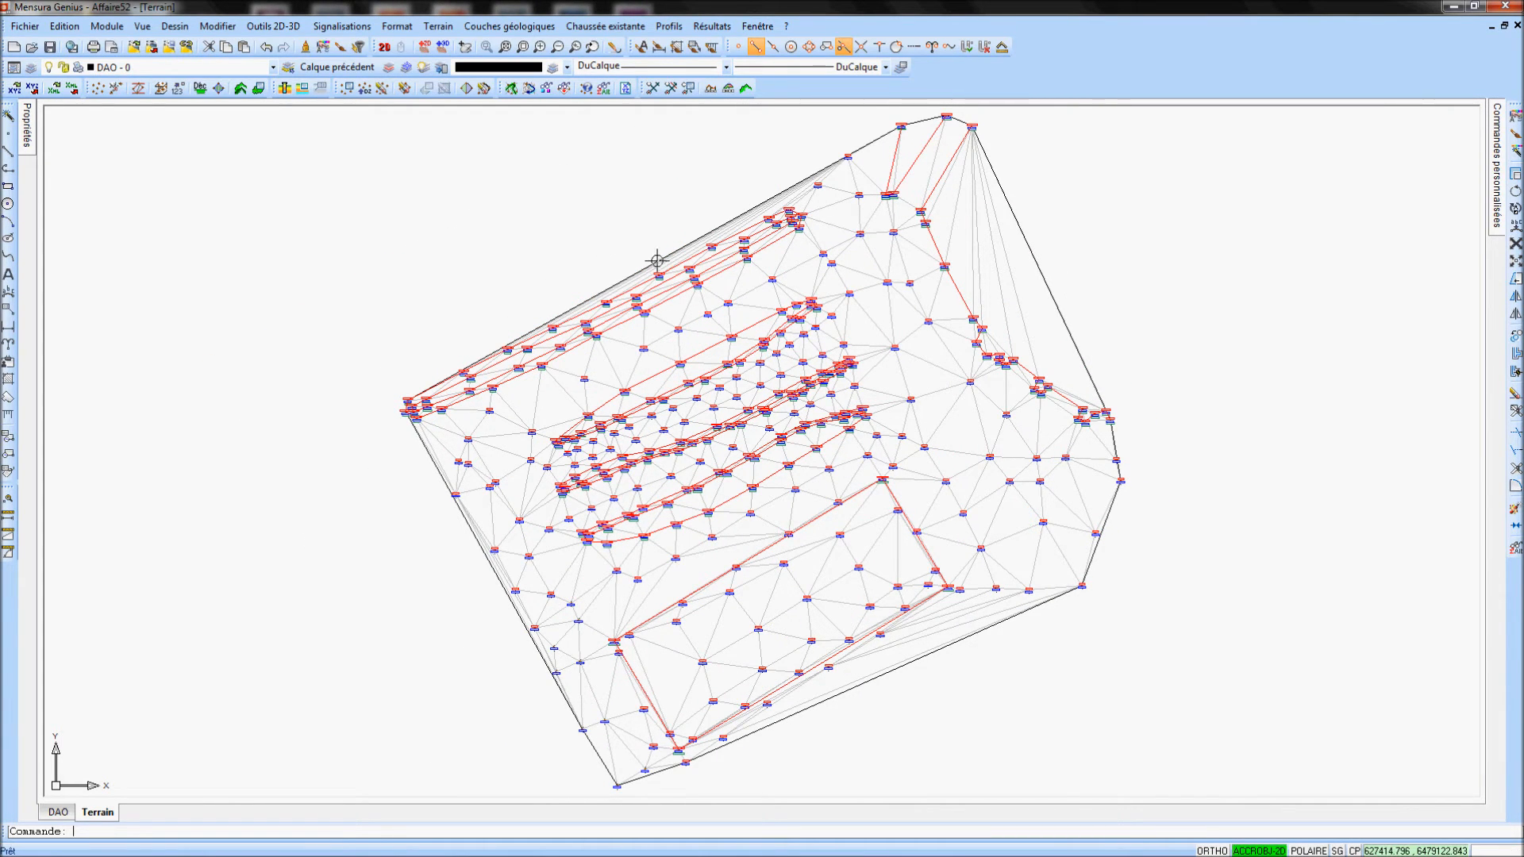
{"action": "mouse_move", "coordinate": [1018, 224]}
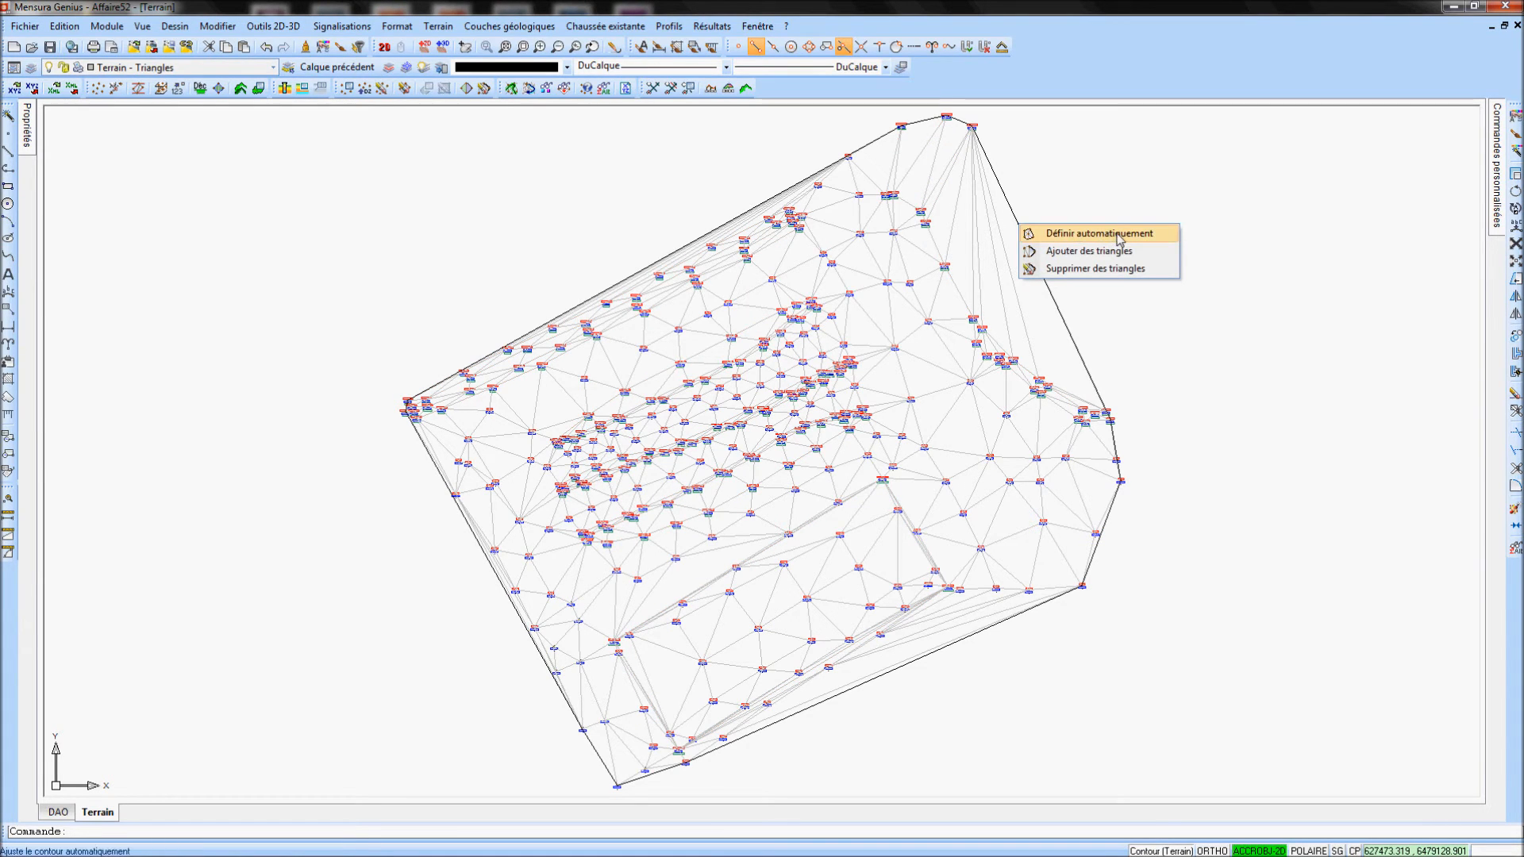
Define the model contour automatically, sliding triangle elimination toward max to drop long edge triangles
{"action": "left_click", "coordinate": [1091, 234]}
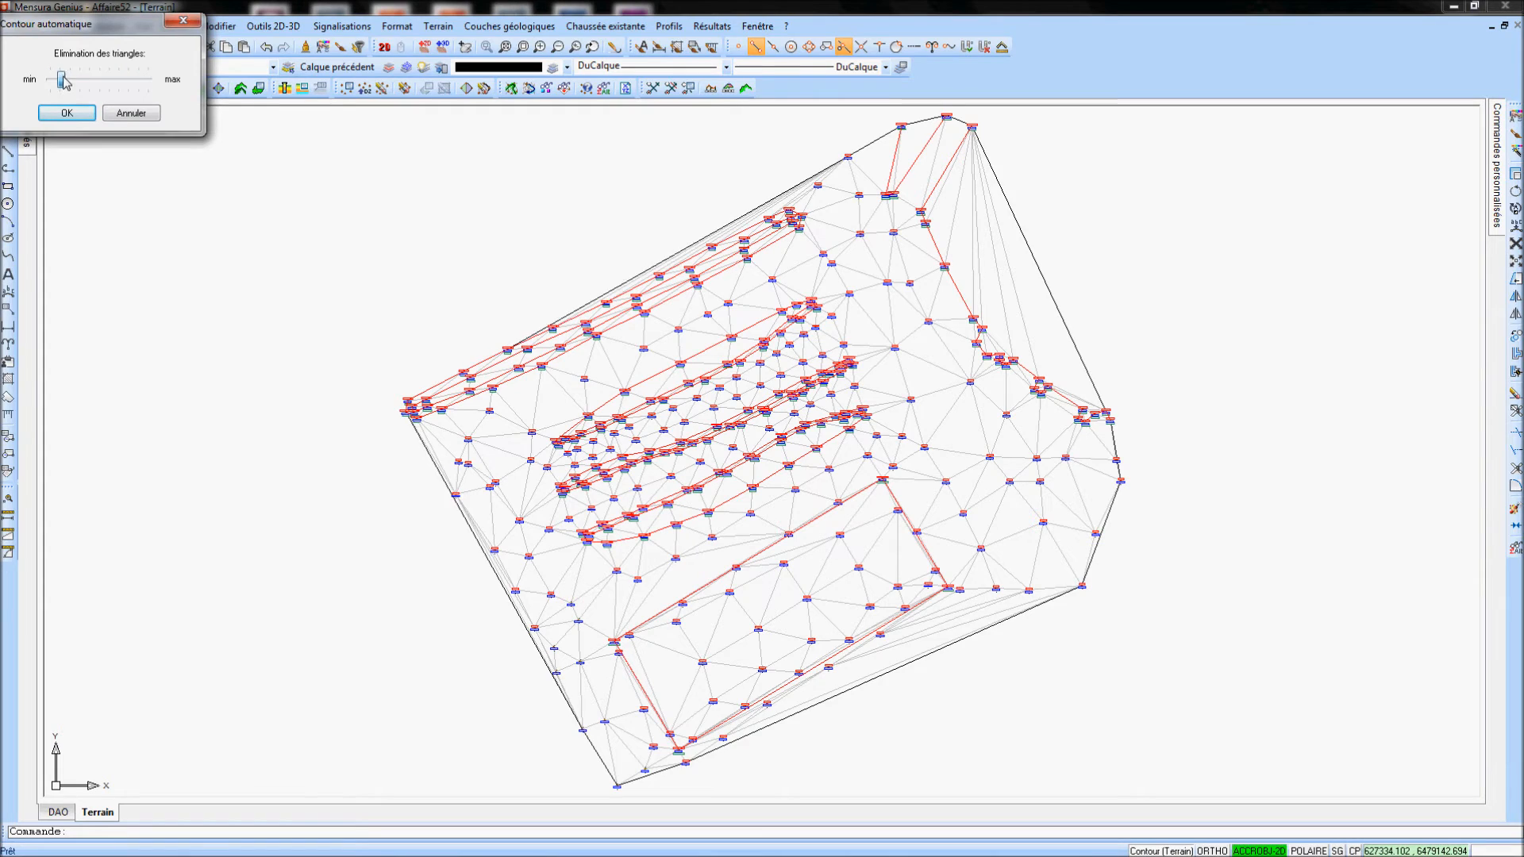
{"action": "left_click_drag", "start_coordinate": [61, 80], "coordinate": [117, 79]}
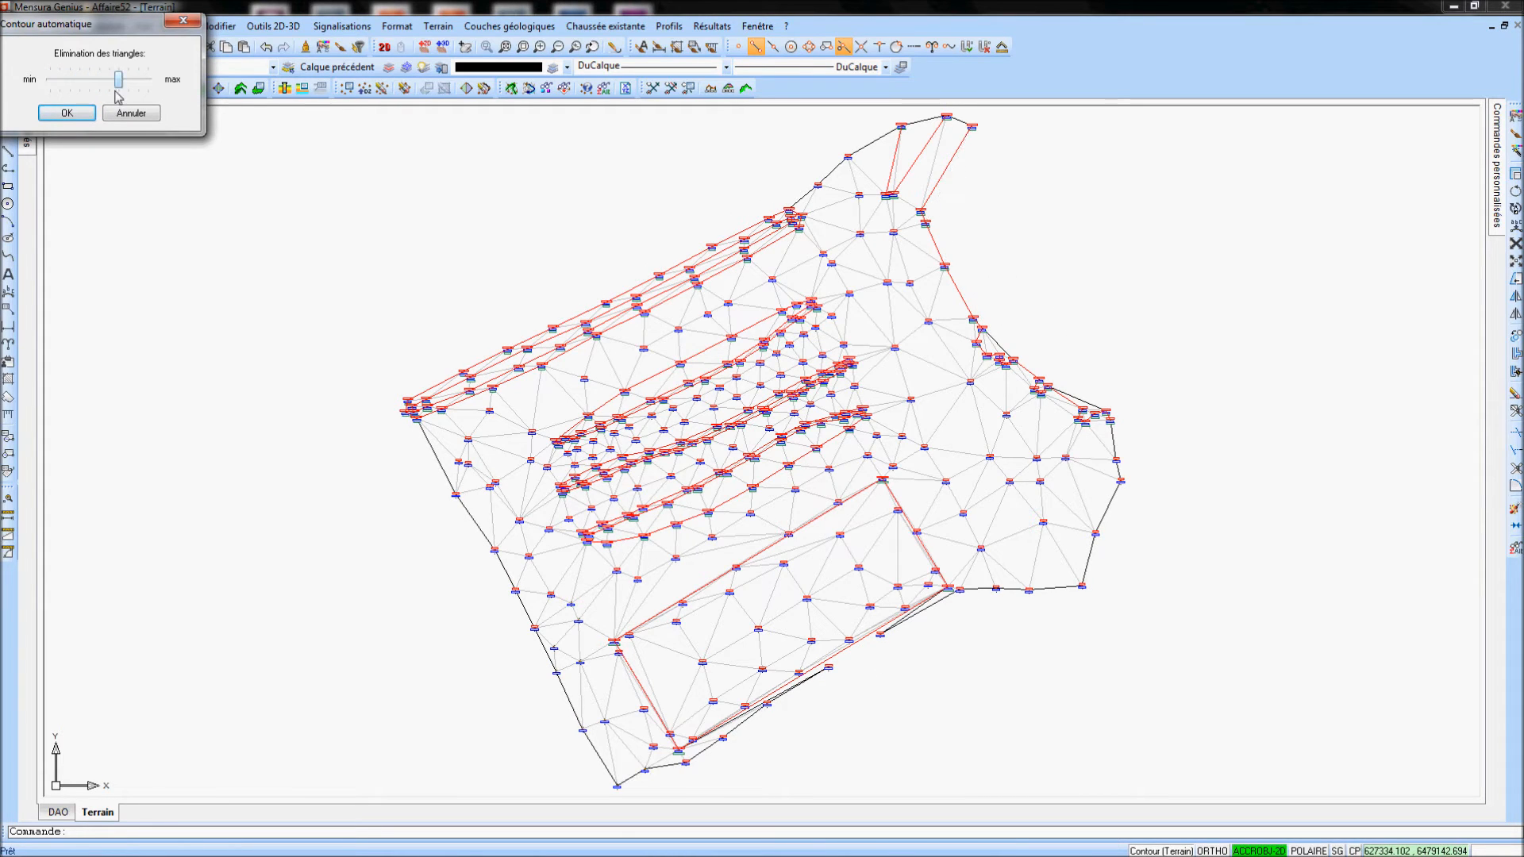
{"action": "left_click", "coordinate": [65, 113]}
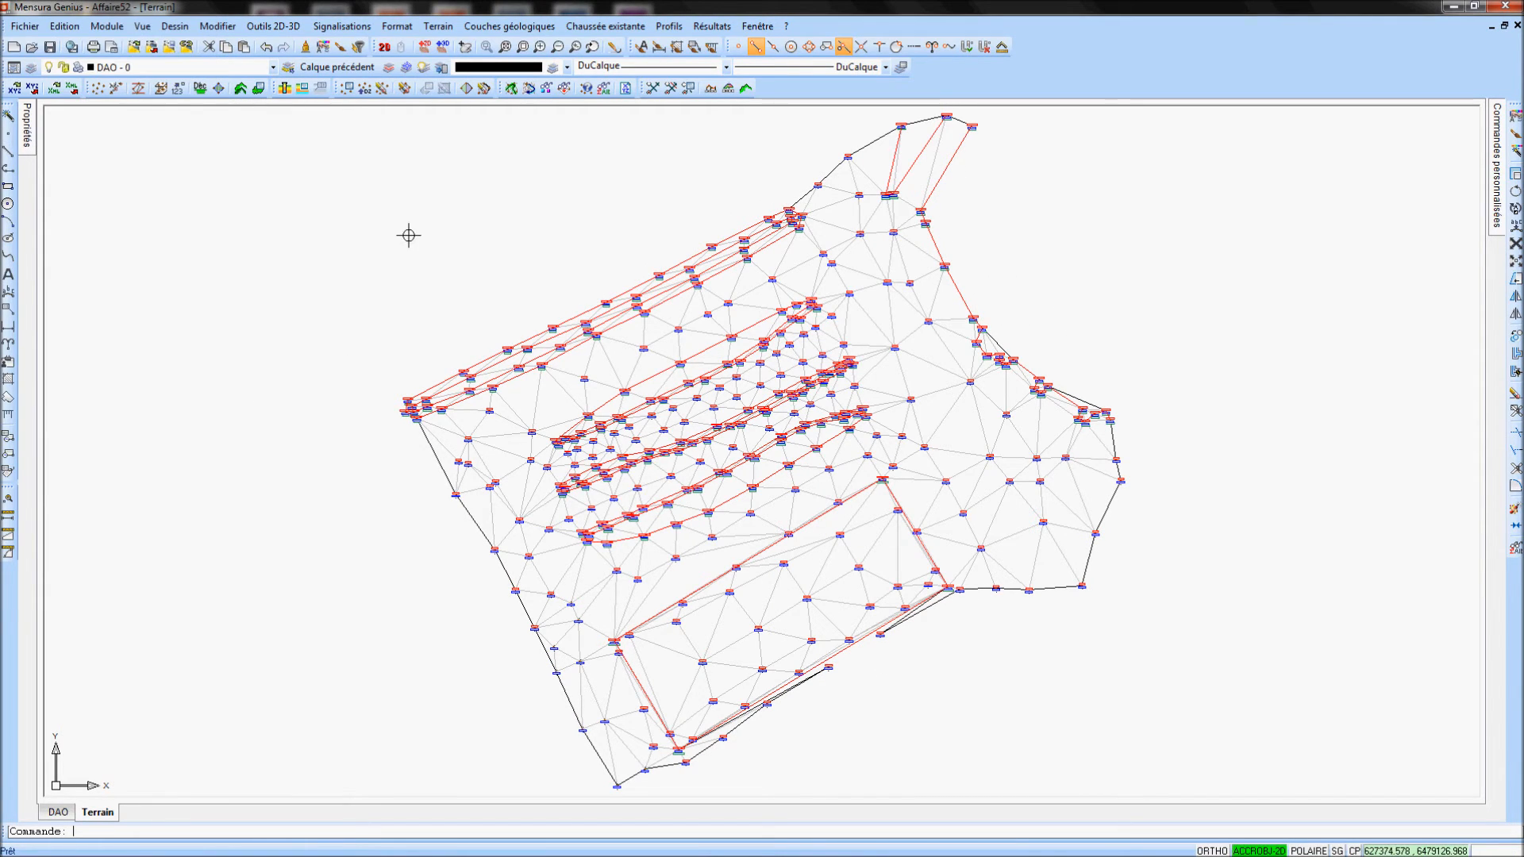
Start a Coupe cross-section across the terrain model
{"action": "right_click", "coordinate": [407, 235]}
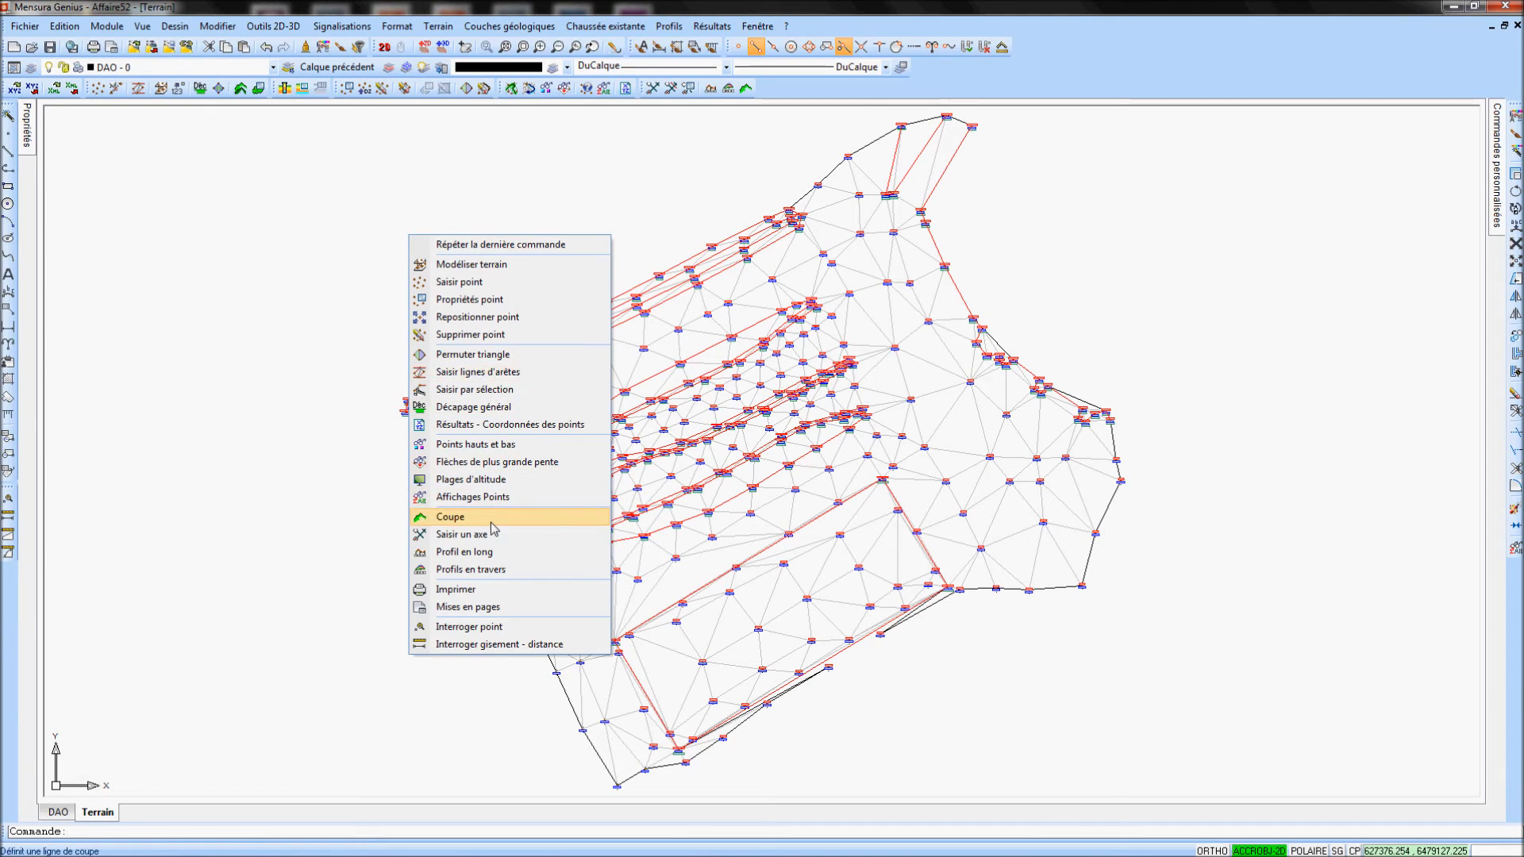
{"action": "left_click", "coordinate": [450, 516]}
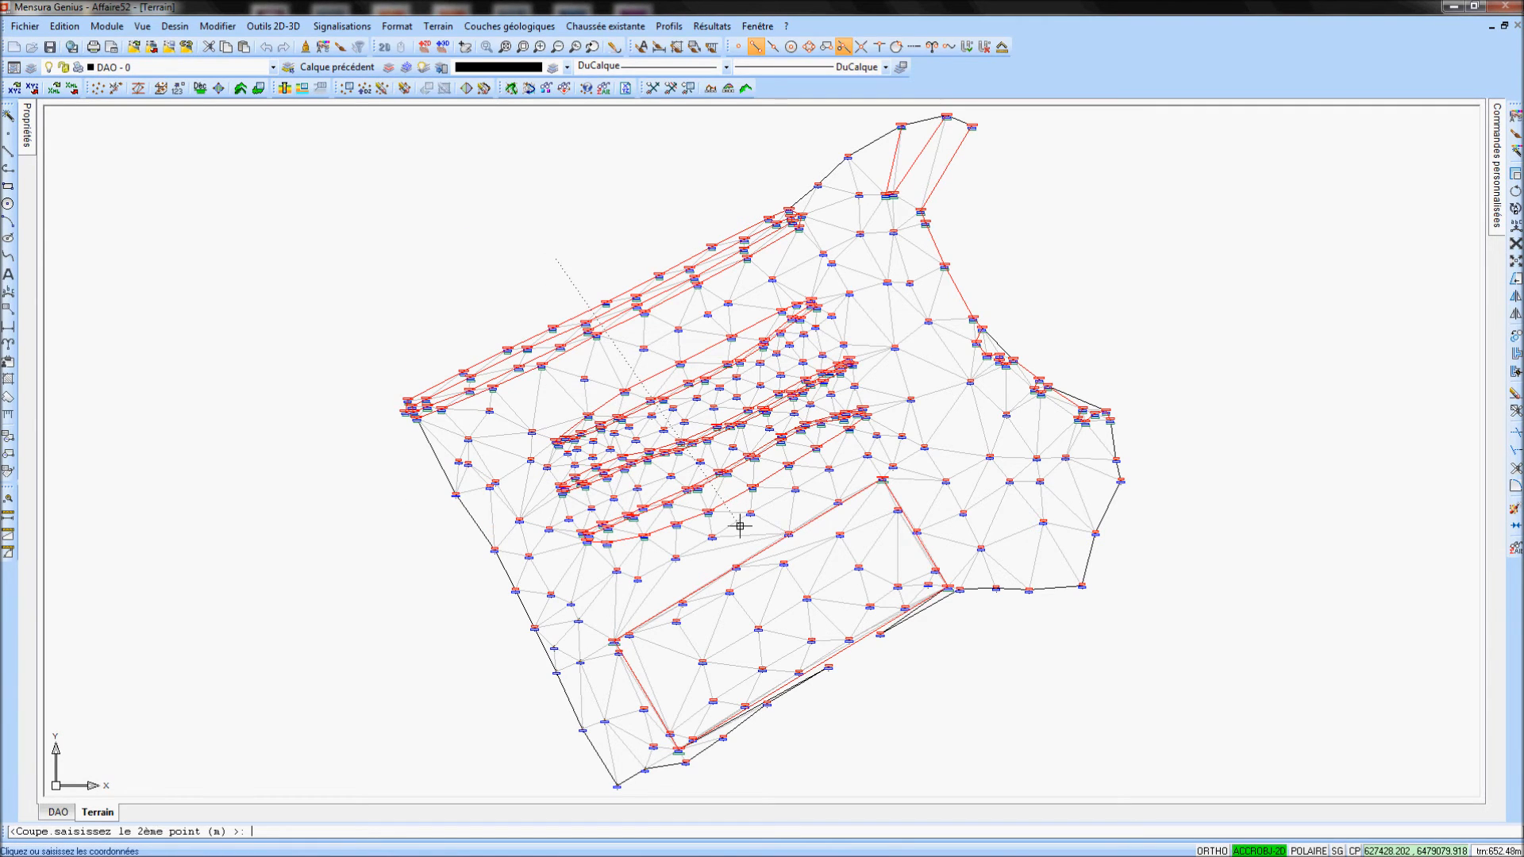